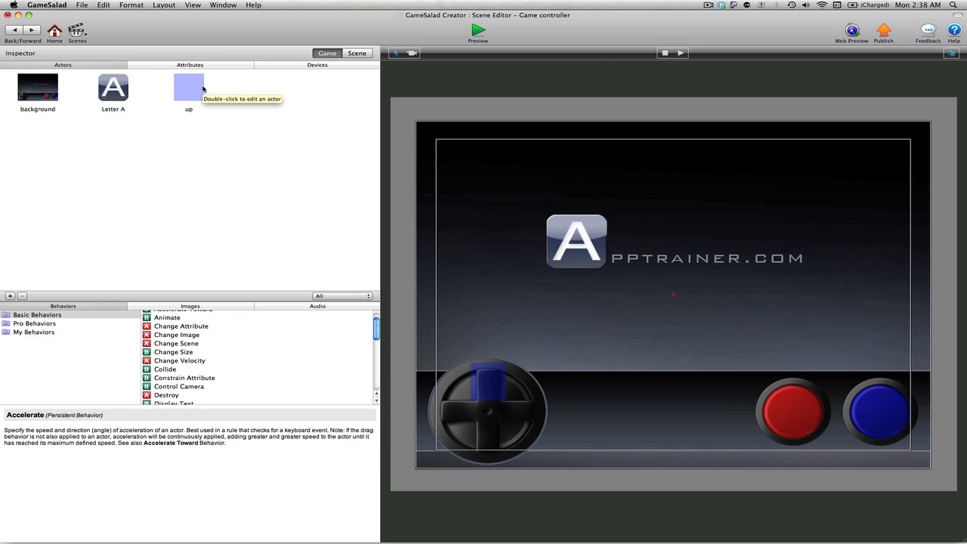
mouse_move(181, 94)
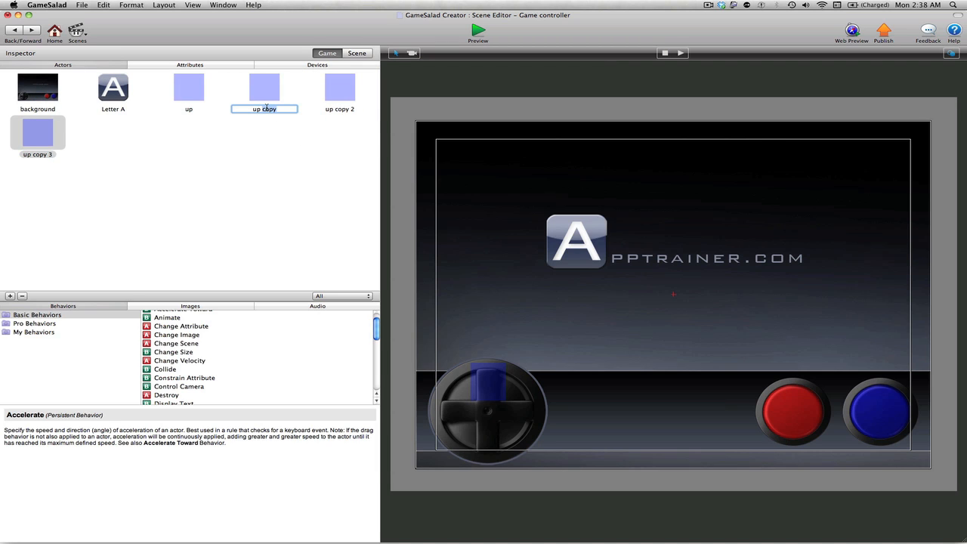
Step: Name the three duplicated up actors left, down and right
type("left")
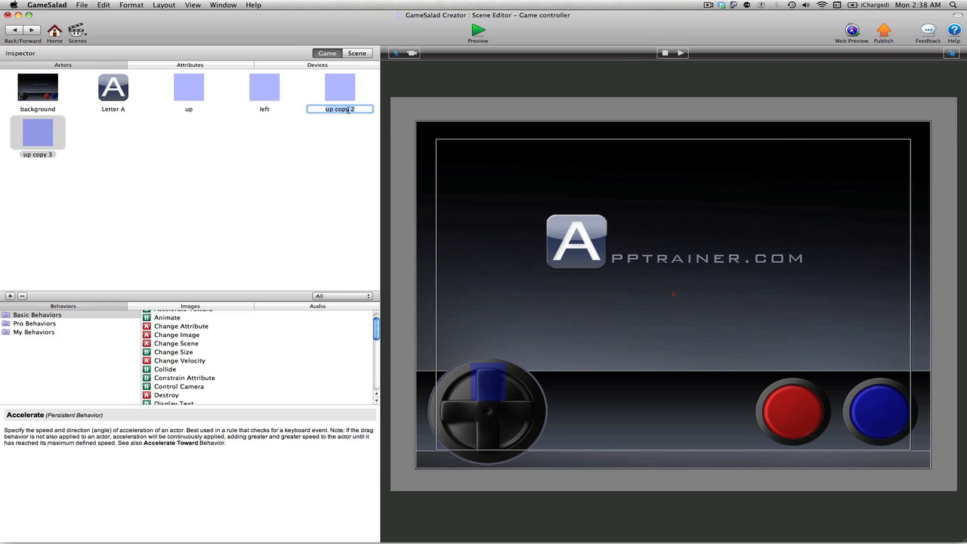
type("down")
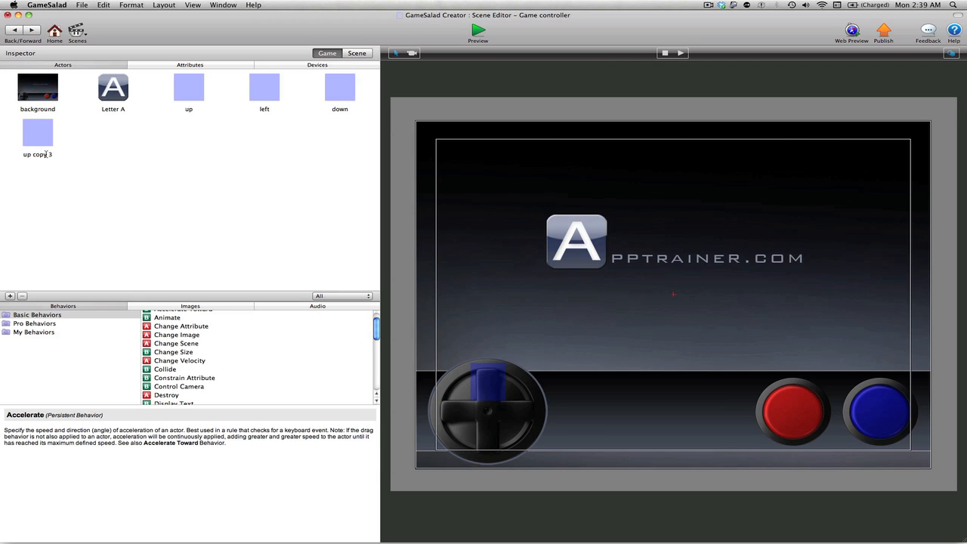
double_click(37, 154)
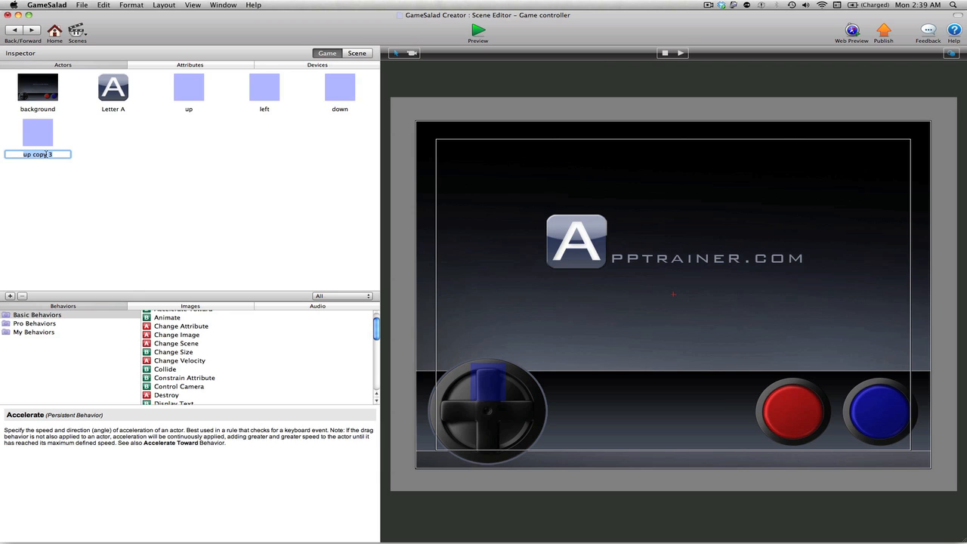
type("right")
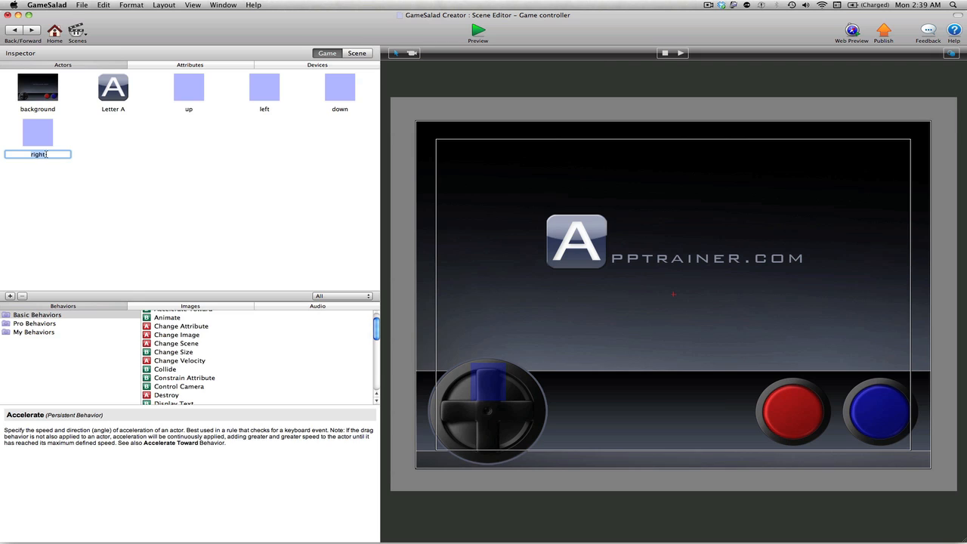
left_click(263, 86)
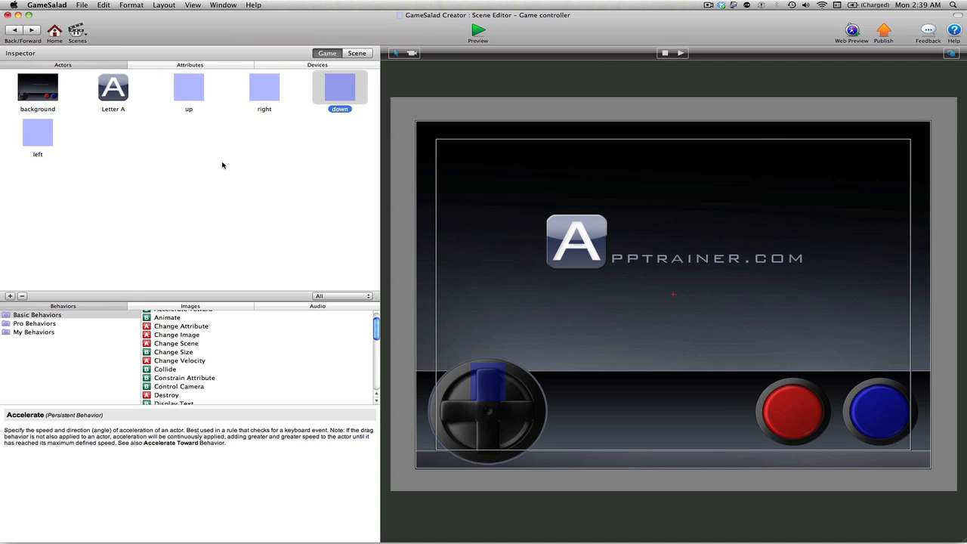
mouse_move(278, 93)
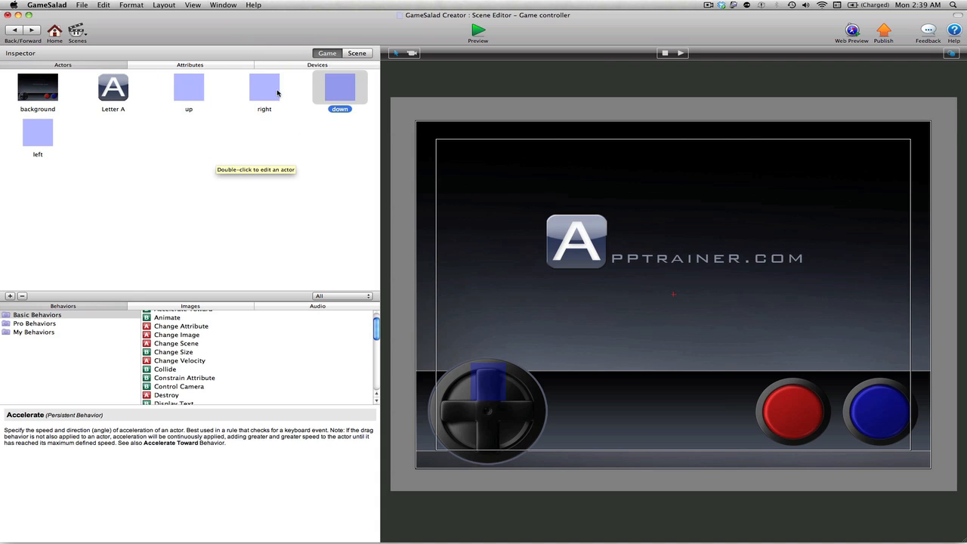
mouse_move(257, 114)
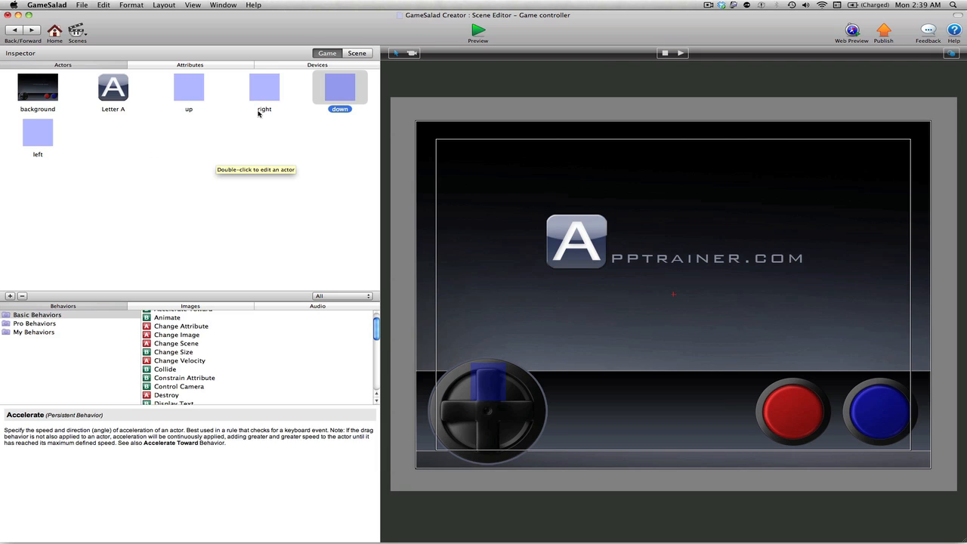
mouse_move(445, 438)
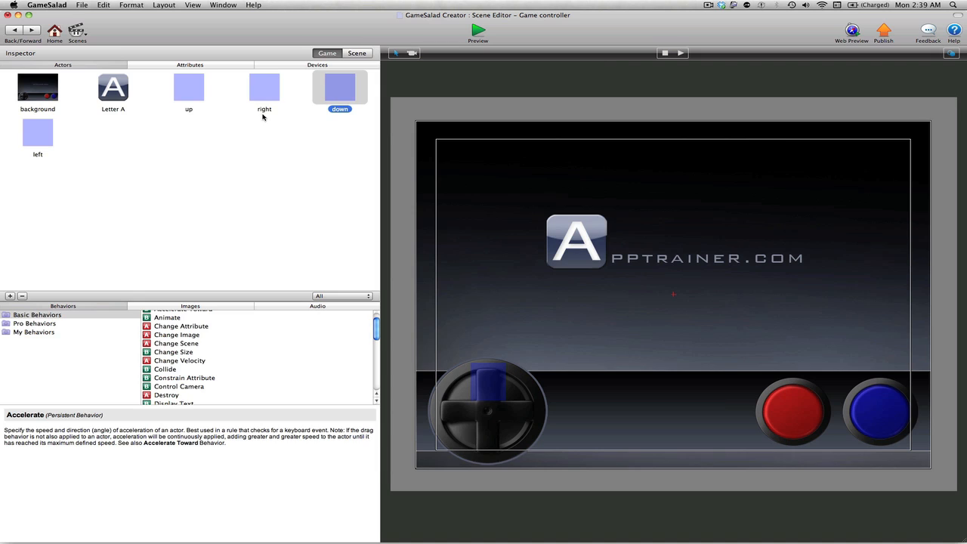
Step: Position and size the right, down and left regions over the matching D-pad arms
left_click(263, 86)
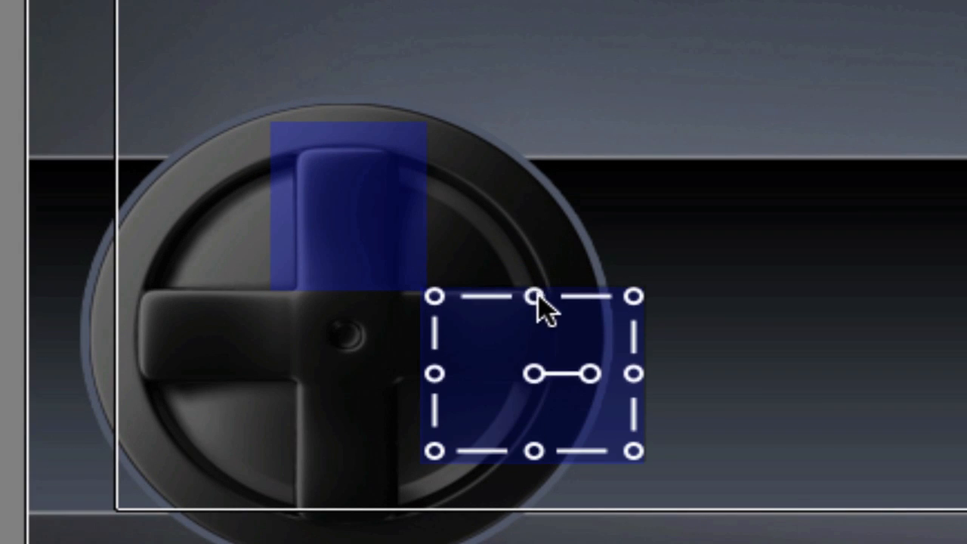
right_click(536, 310)
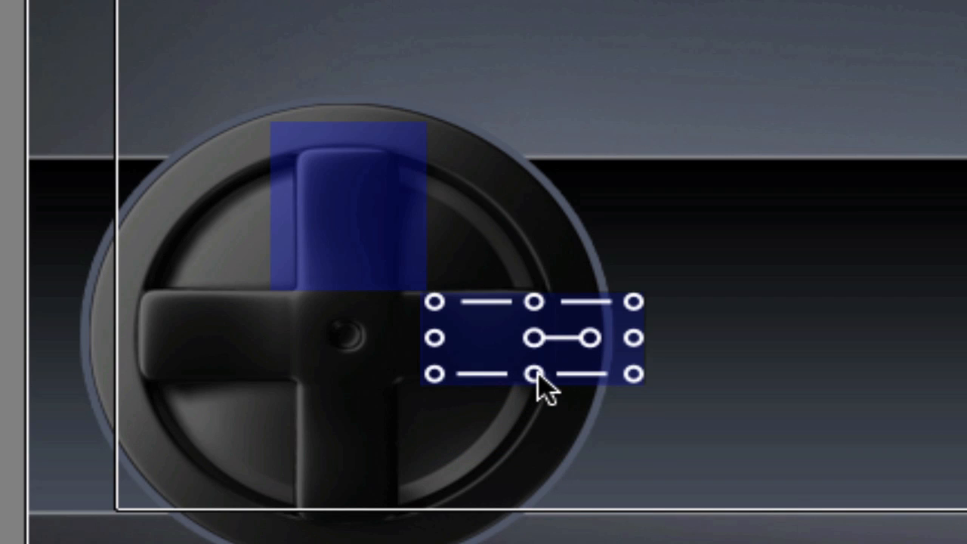
mouse_move(632, 344)
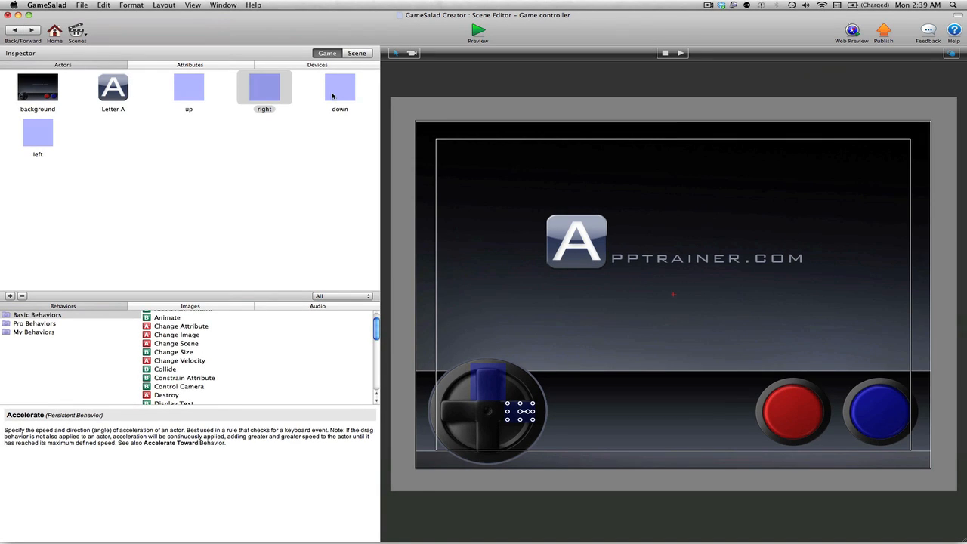
left_click(338, 86)
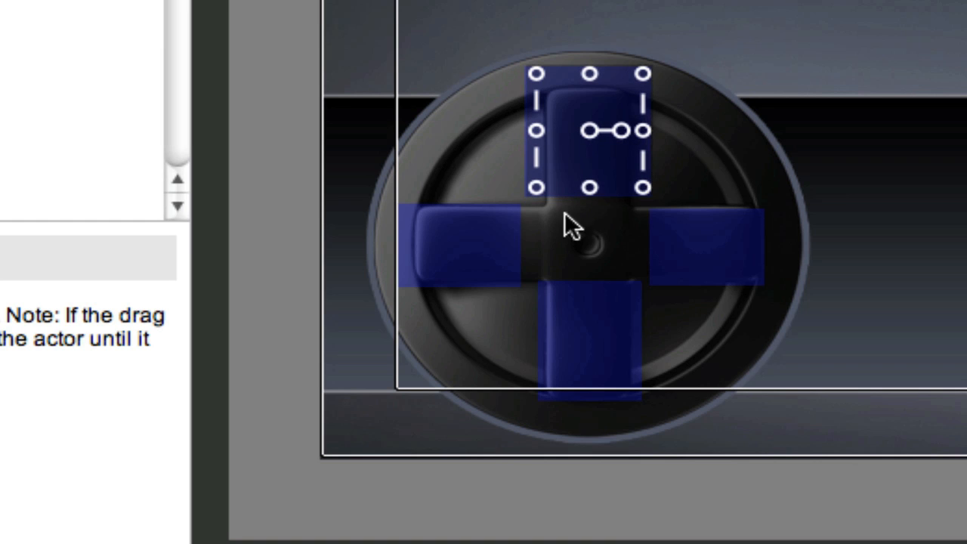
left_click_drag(588, 130, 461, 242)
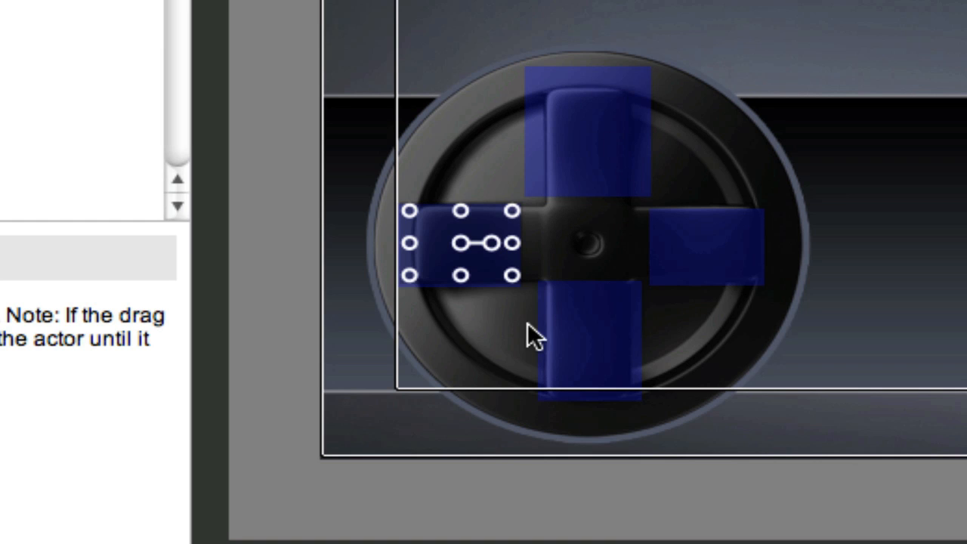
mouse_move(208, 219)
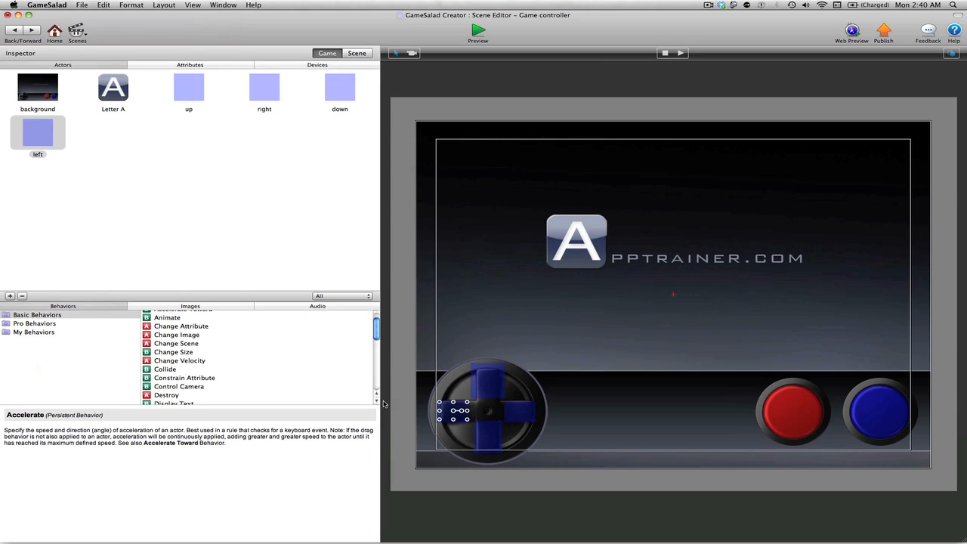
mouse_move(187, 86)
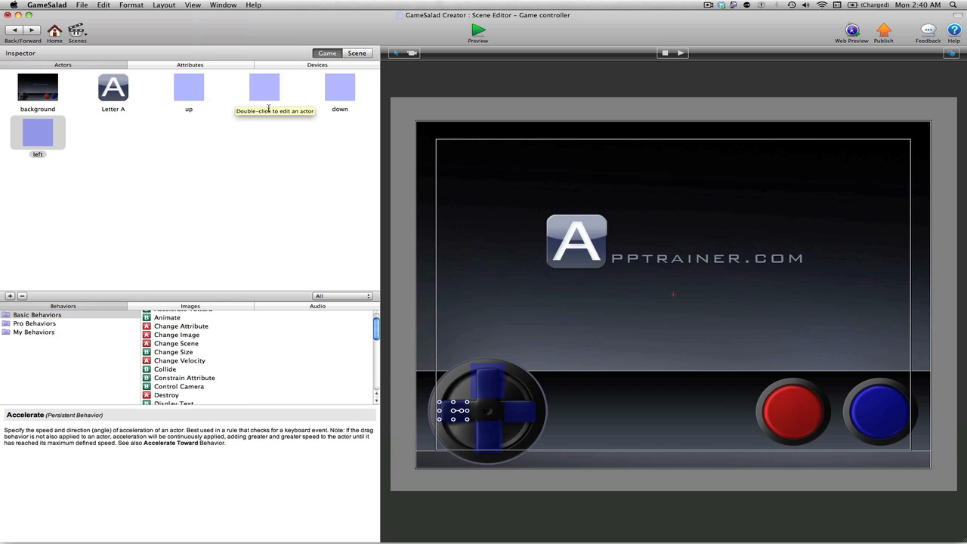
mouse_move(260, 95)
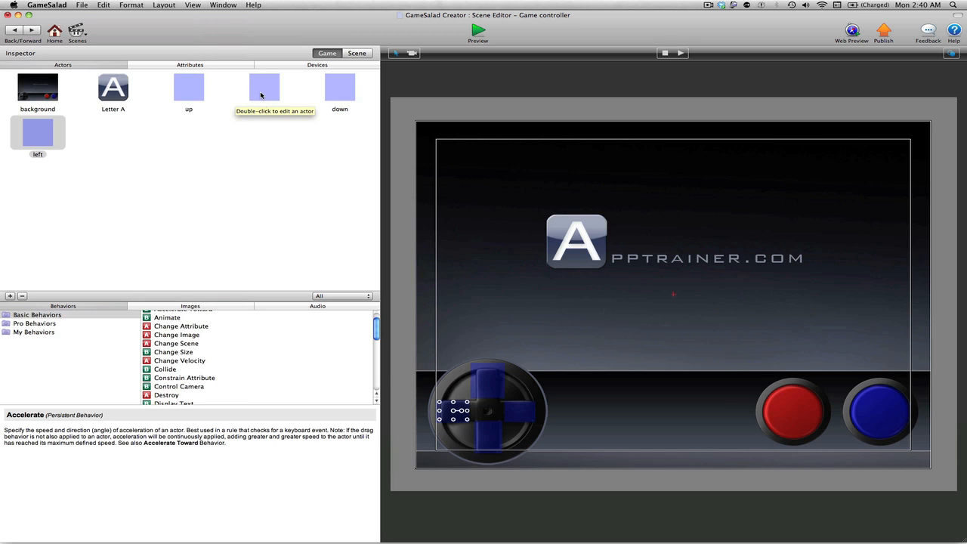
mouse_move(189, 92)
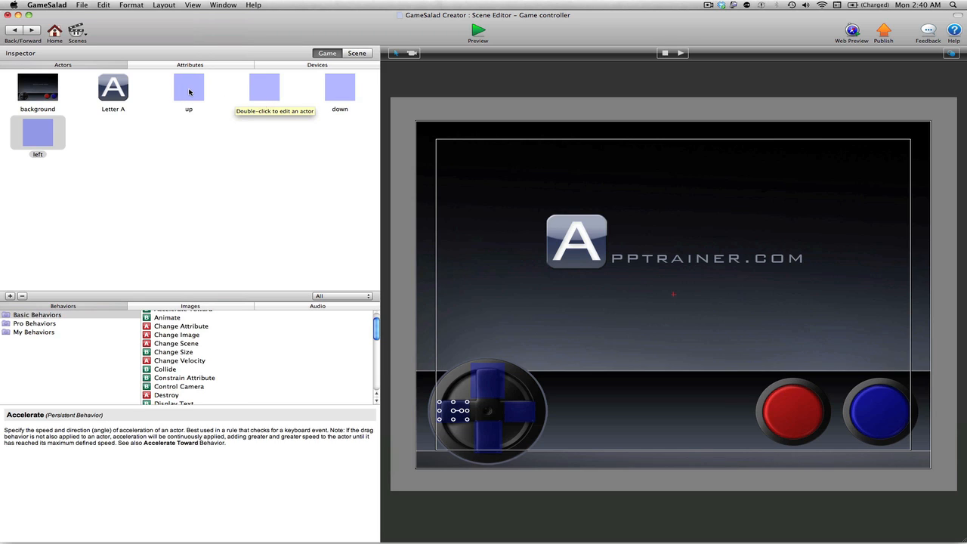
Step: Review the up actor's touch rule and return to the controller scene
left_click(189, 86)
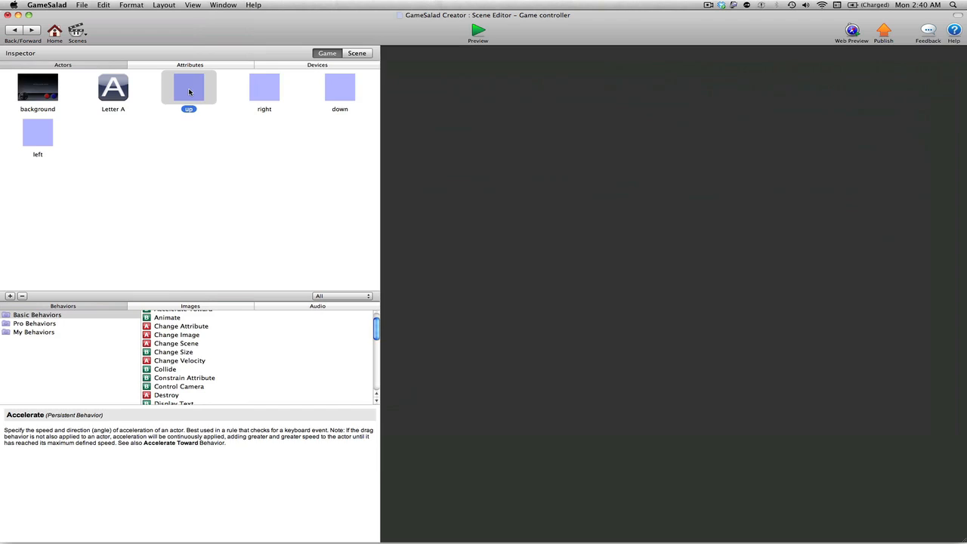
double_click(189, 87)
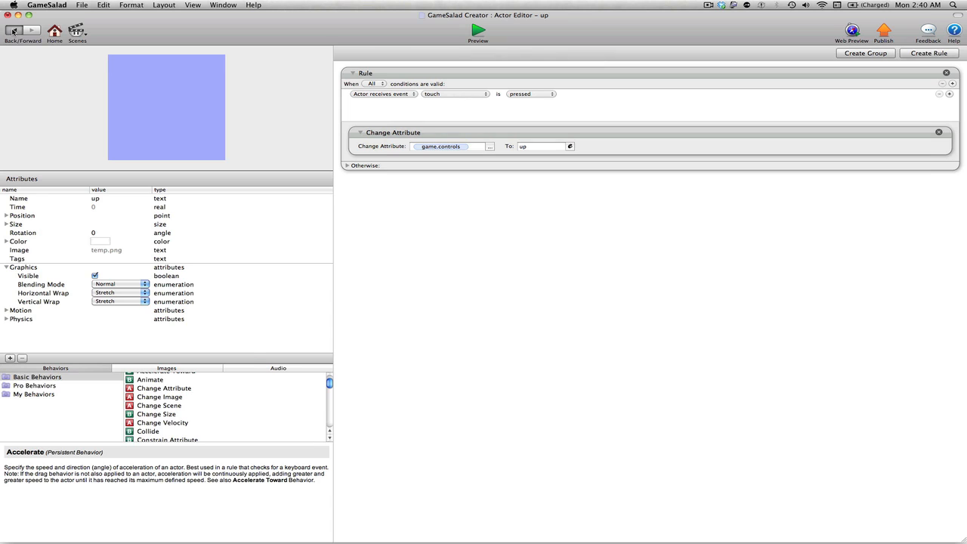
left_click(14, 31)
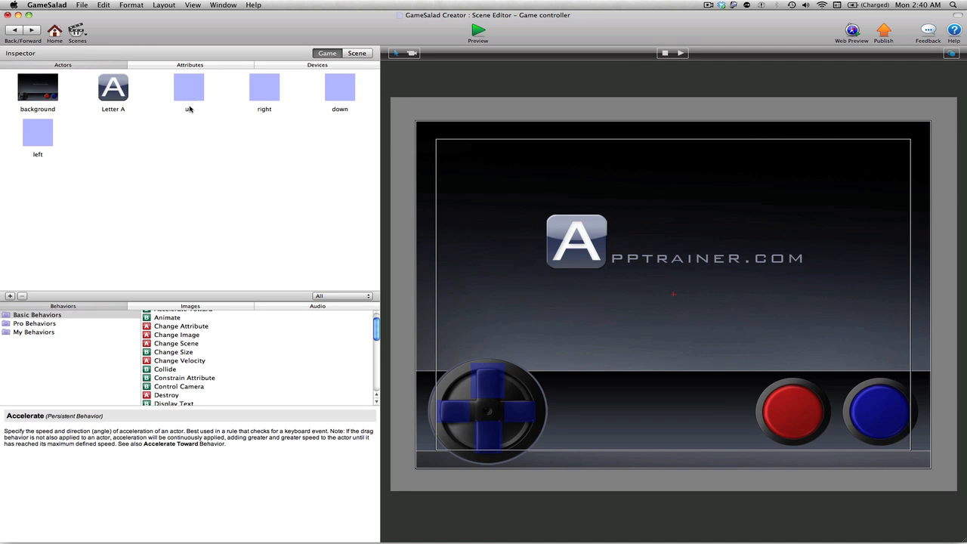
mouse_move(182, 84)
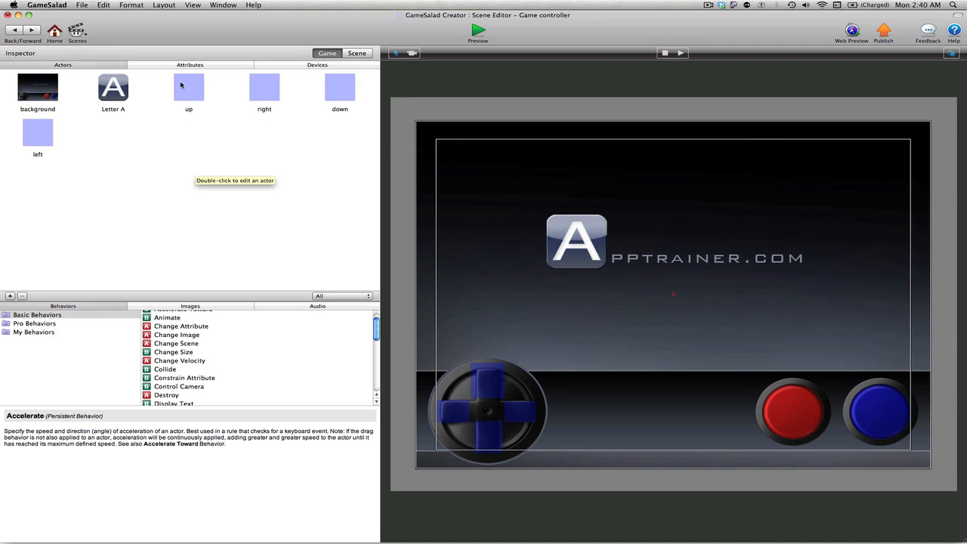
mouse_move(263, 85)
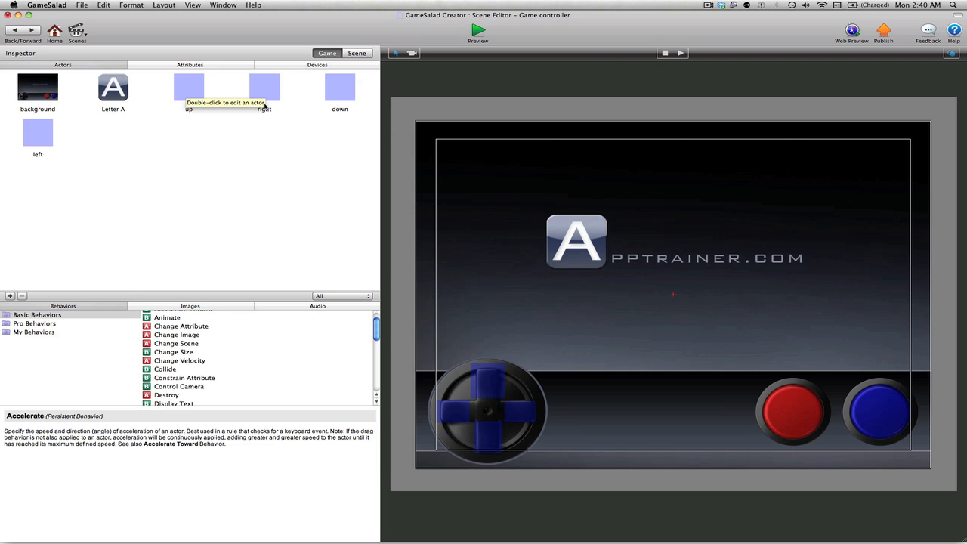
mouse_move(271, 123)
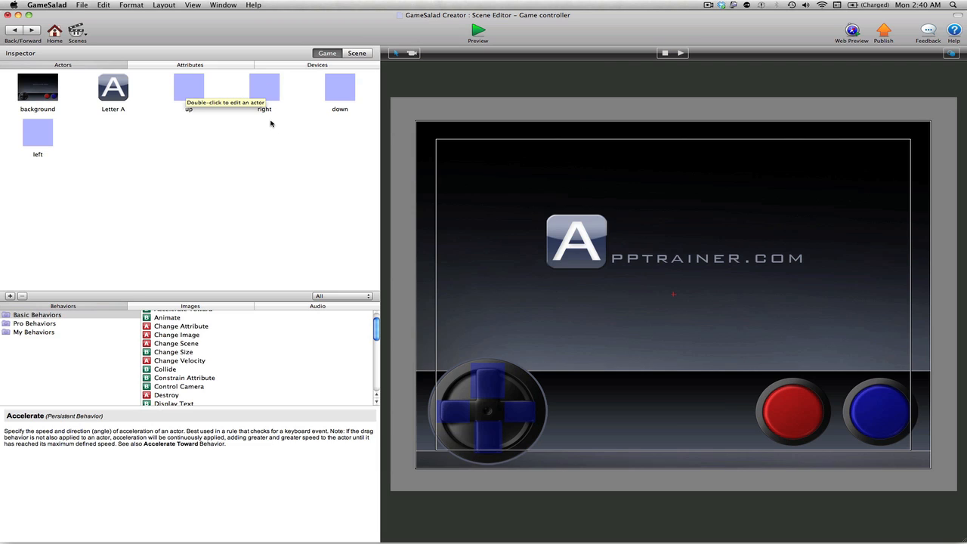
mouse_move(157, 144)
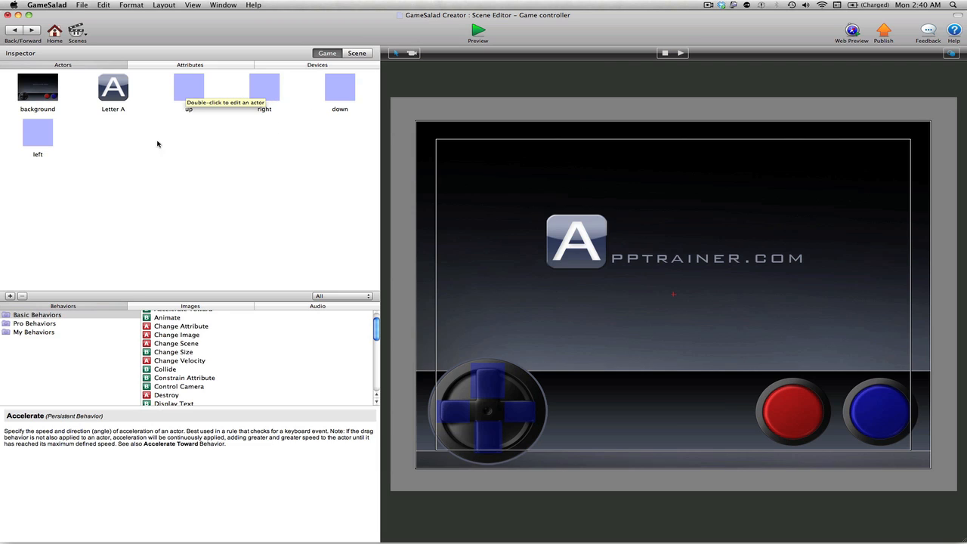
mouse_move(183, 88)
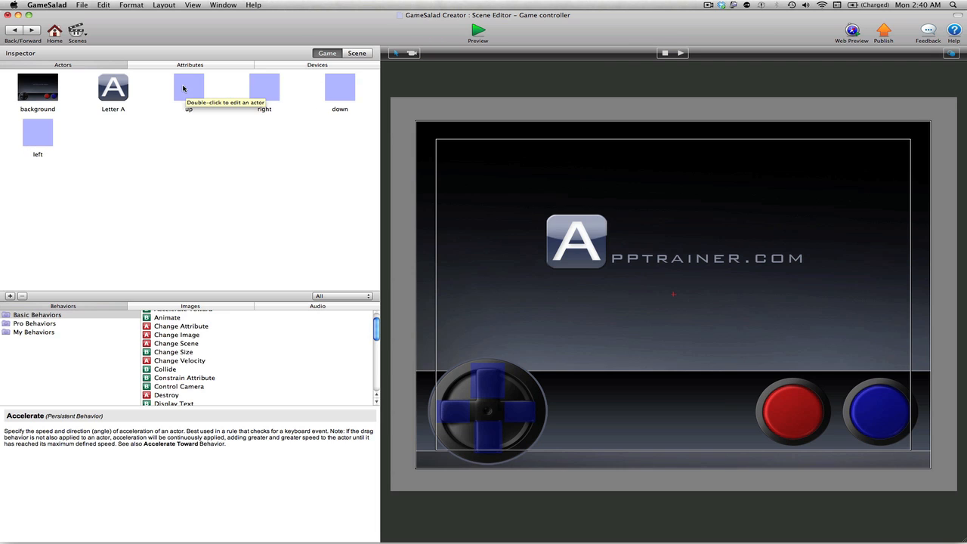
mouse_move(274, 92)
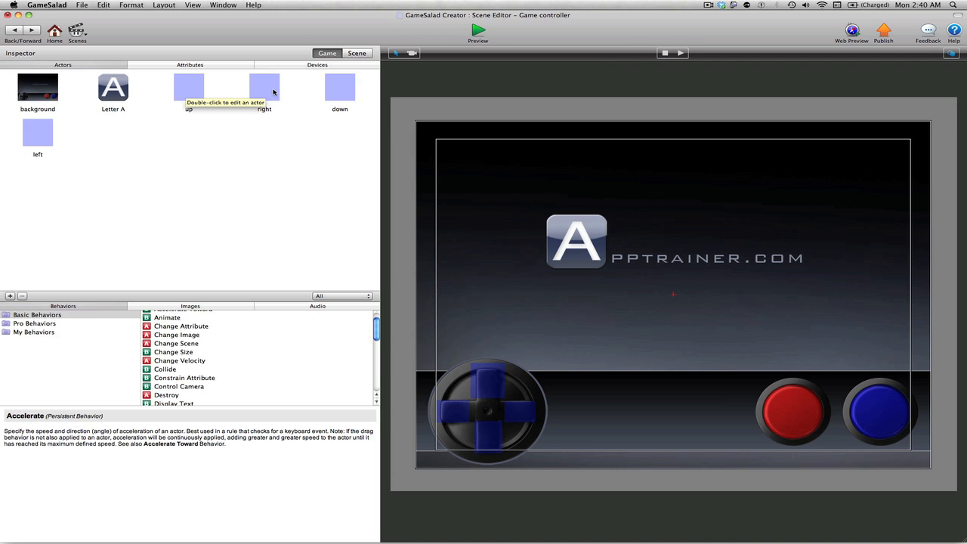
Step: Set the right actor's Change Attribute rule to make game.controls equal right
double_click(263, 86)
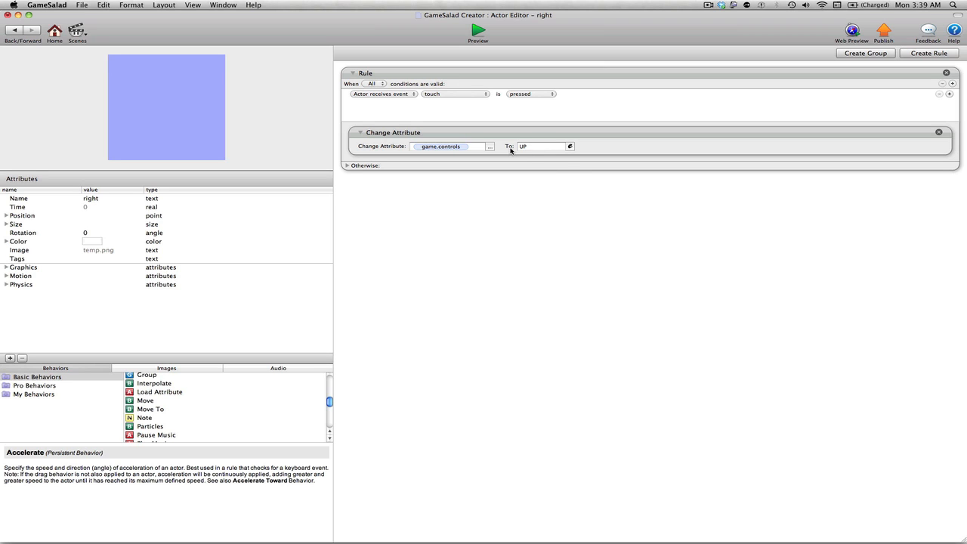
left_click(541, 145)
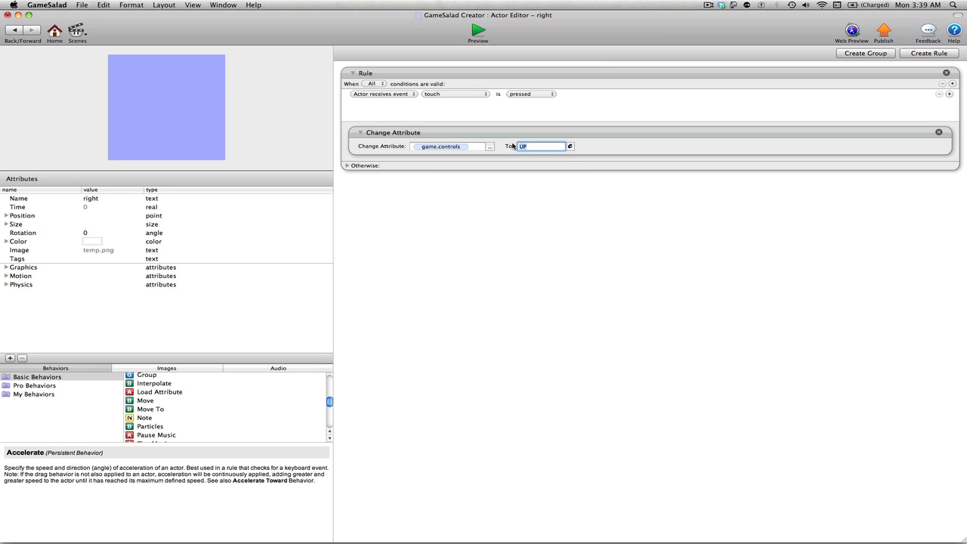
type("RIGHT")
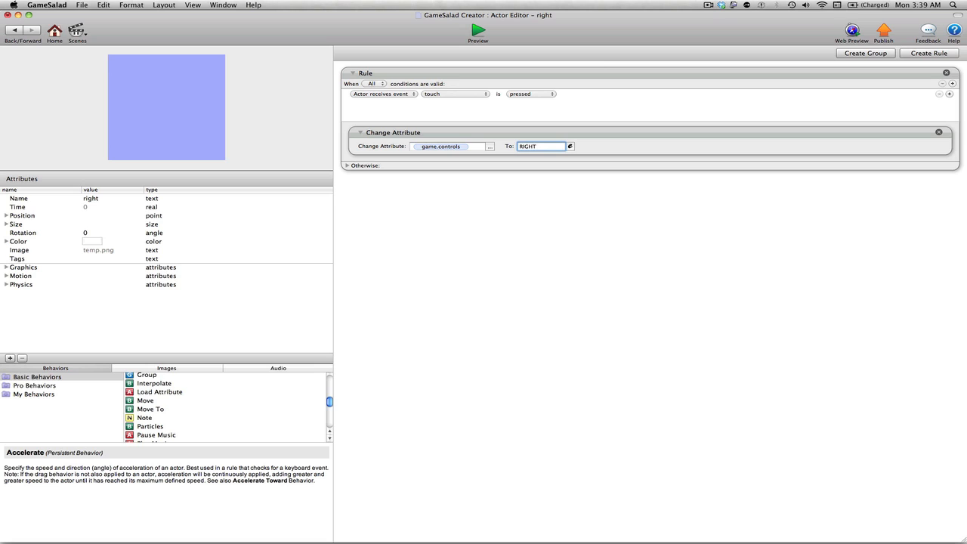
type("right")
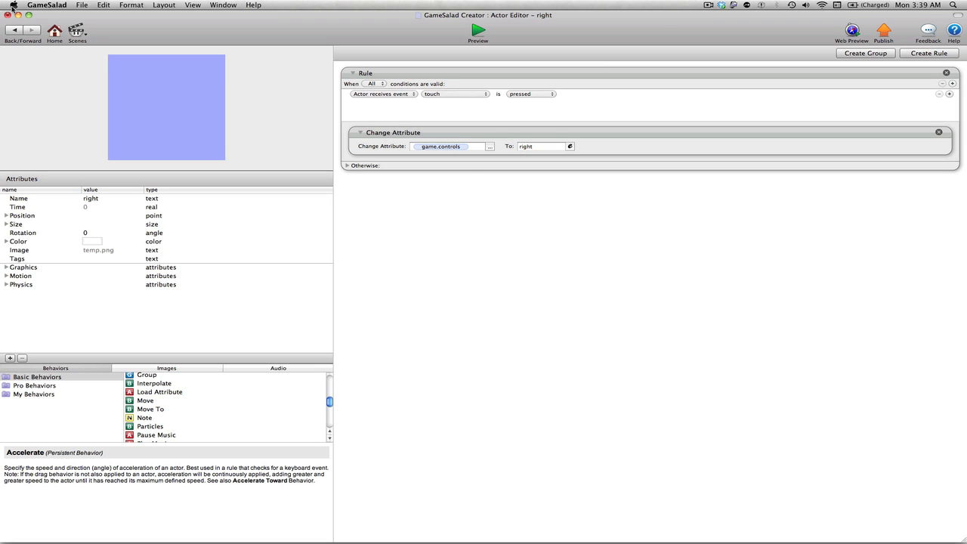
mouse_move(191, 121)
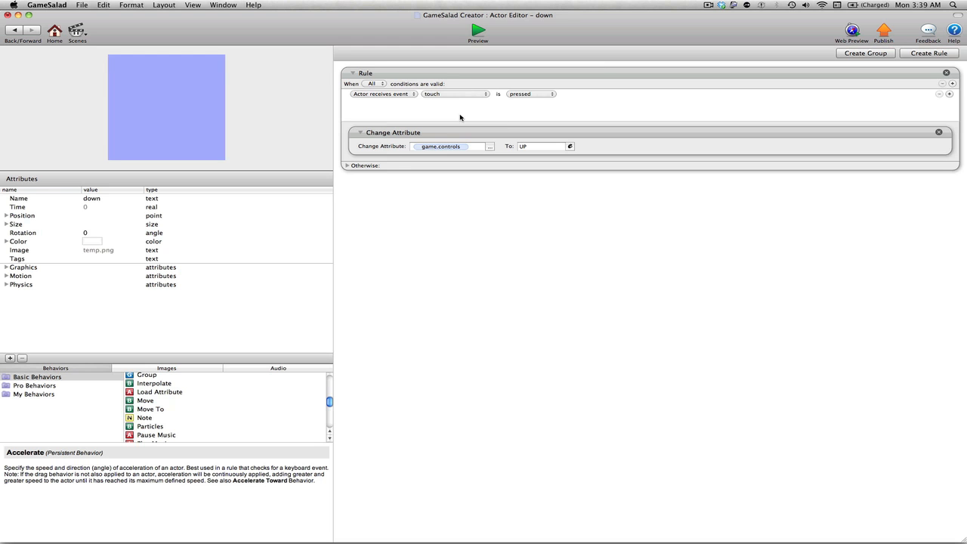
left_click(541, 145)
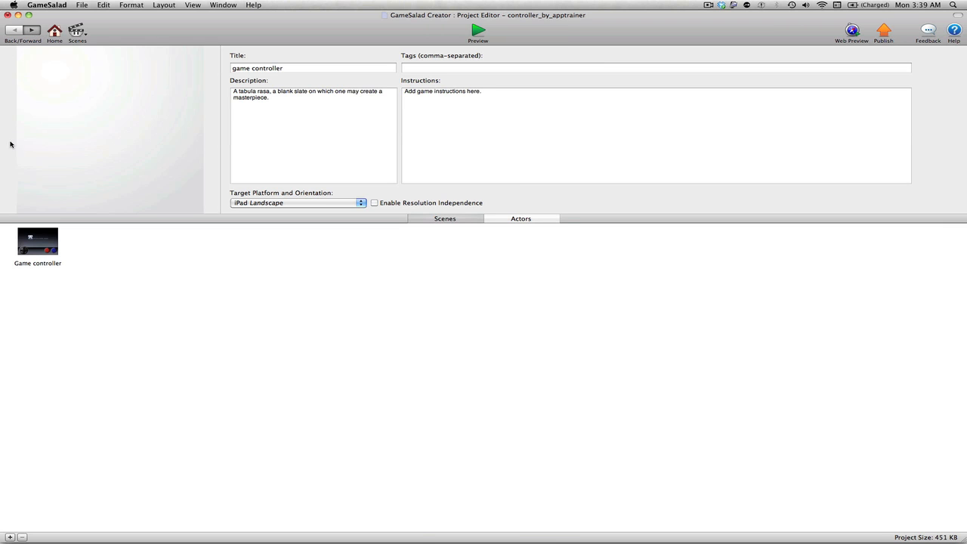
Step: Set the left actor's rule to make game.controls equal left, then return to the scene
double_click(37, 242)
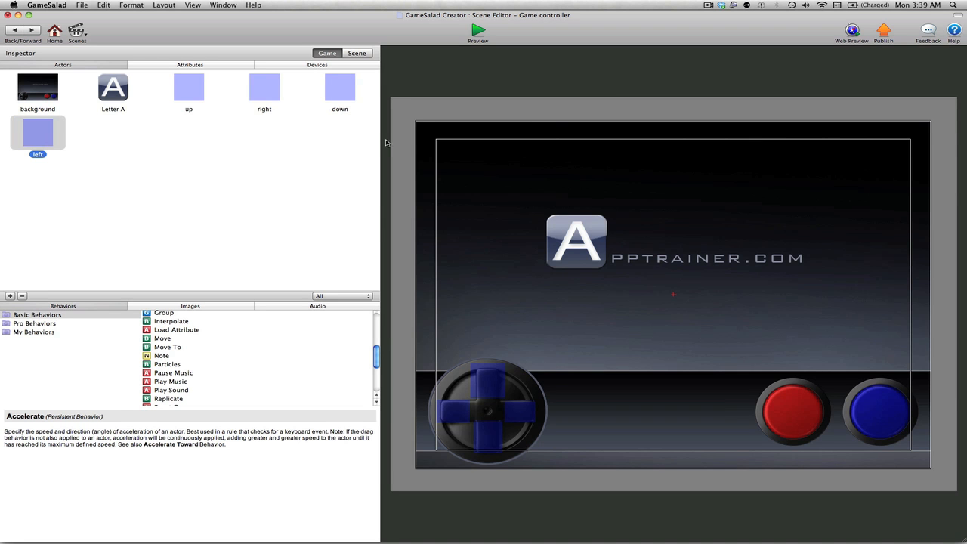
double_click(36, 133)
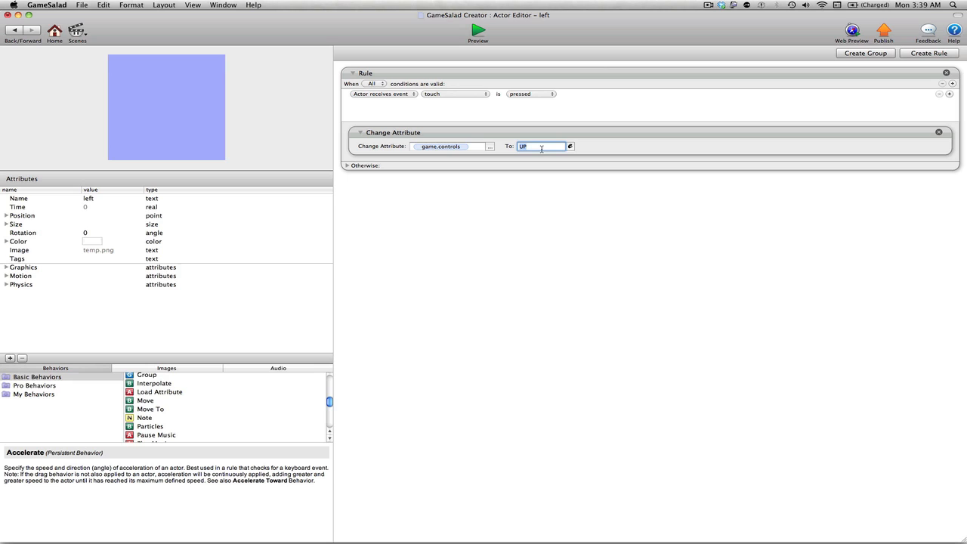
type("left")
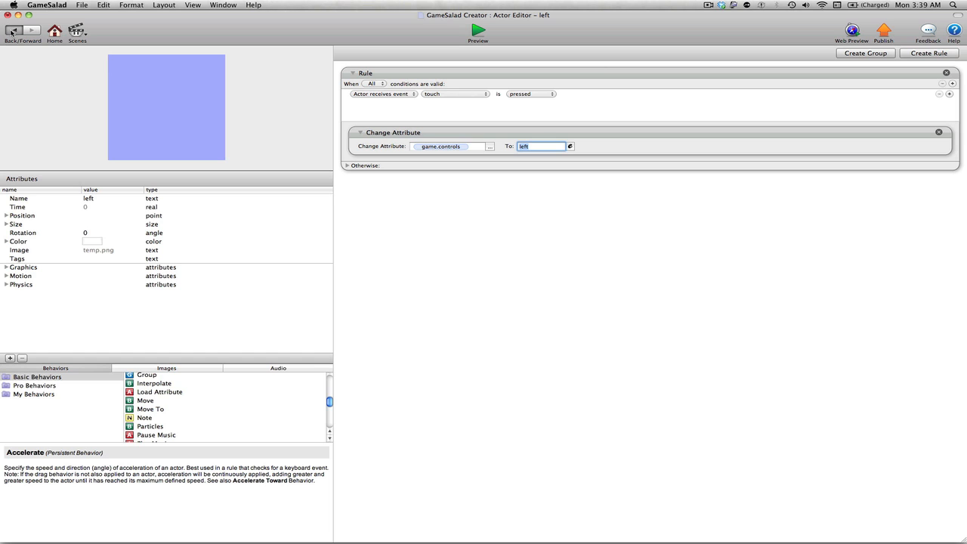
left_click(12, 30)
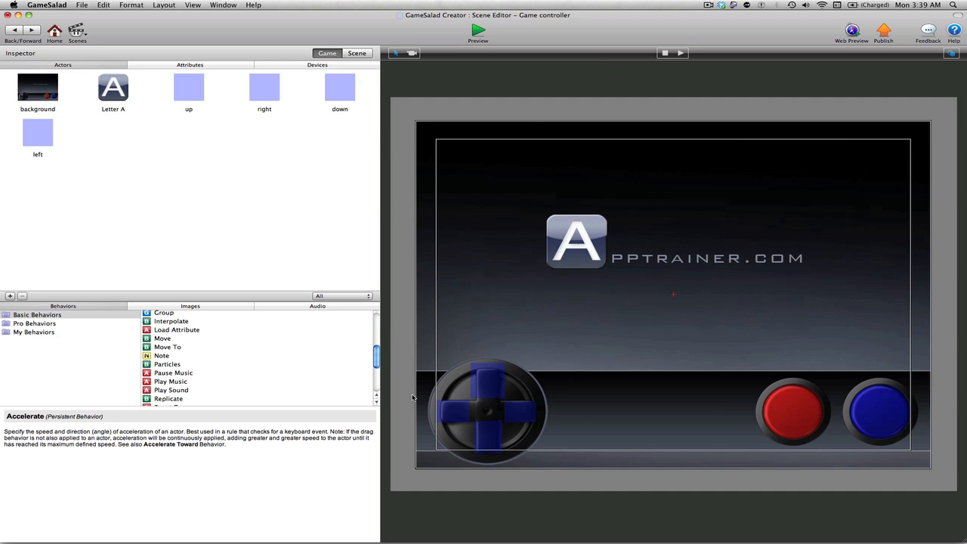
mouse_move(200, 165)
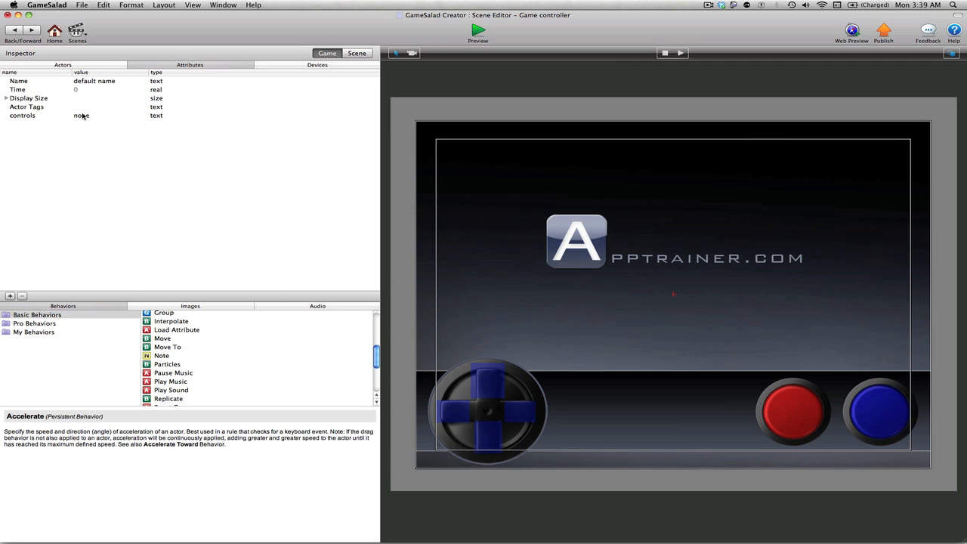
mouse_move(87, 118)
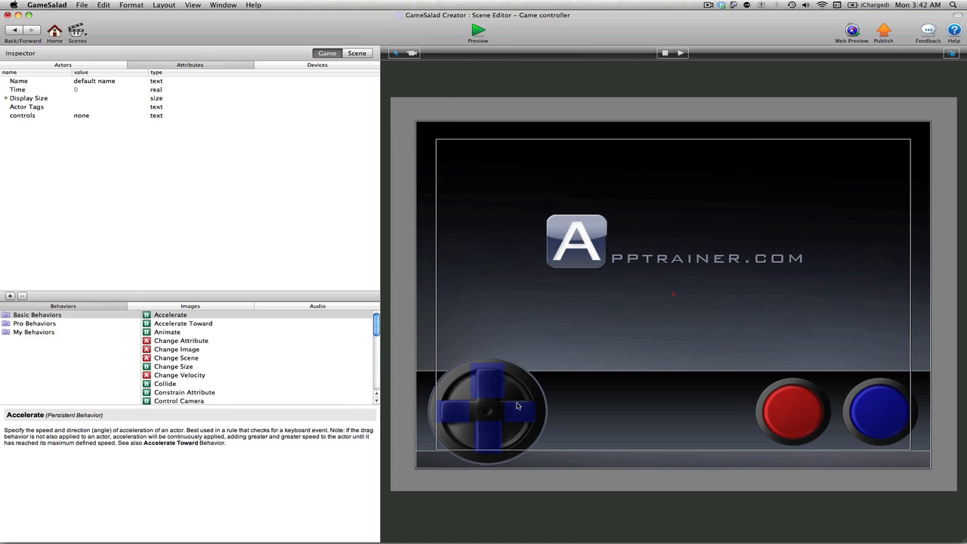
mouse_move(499, 33)
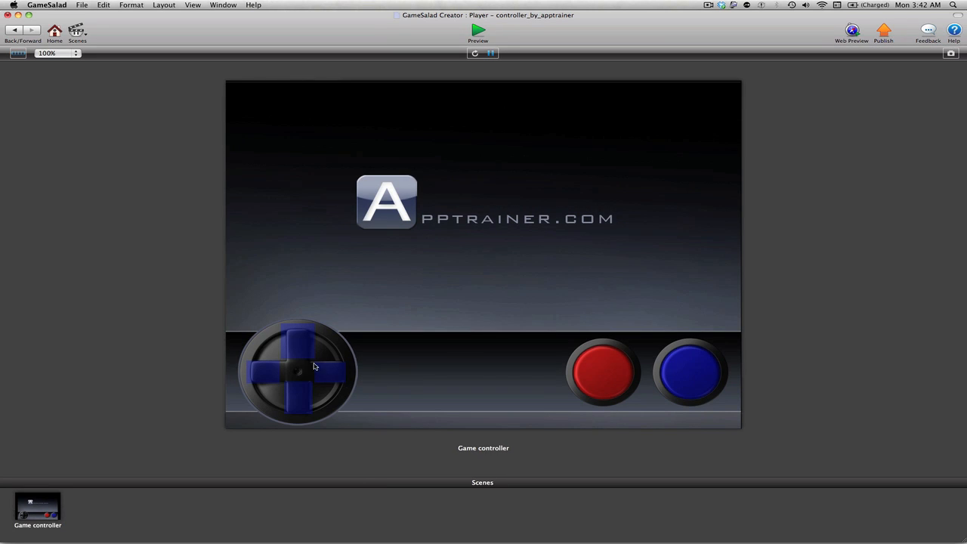
mouse_move(266, 382)
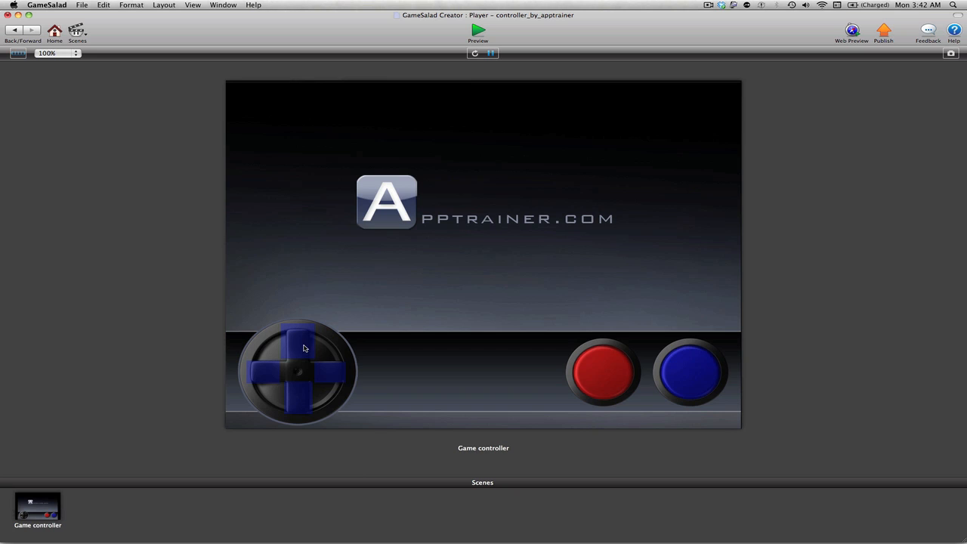
mouse_move(255, 375)
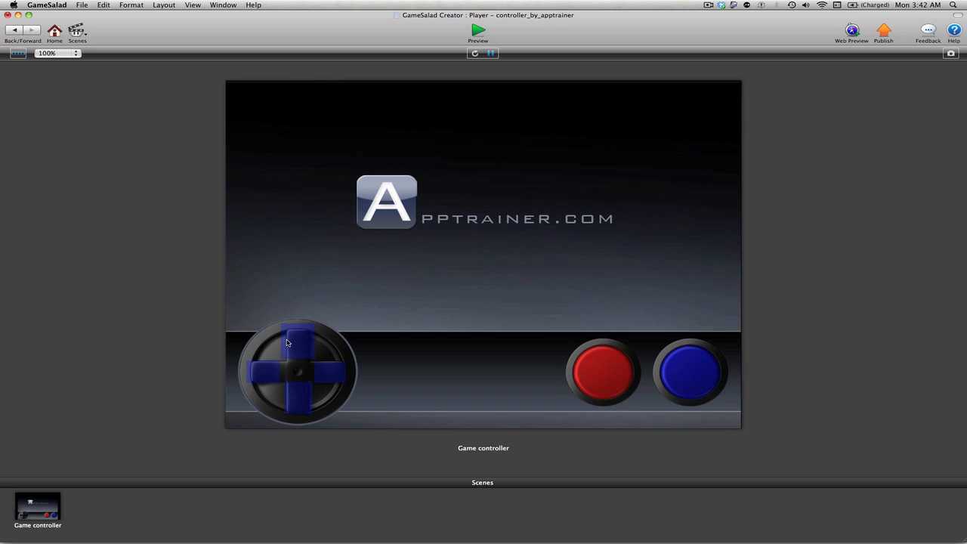
mouse_move(282, 332)
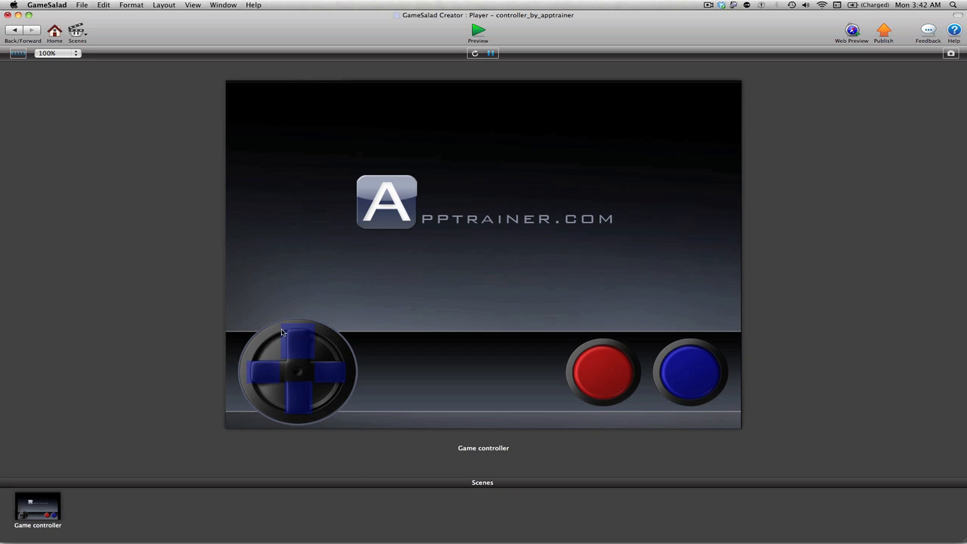
mouse_move(384, 216)
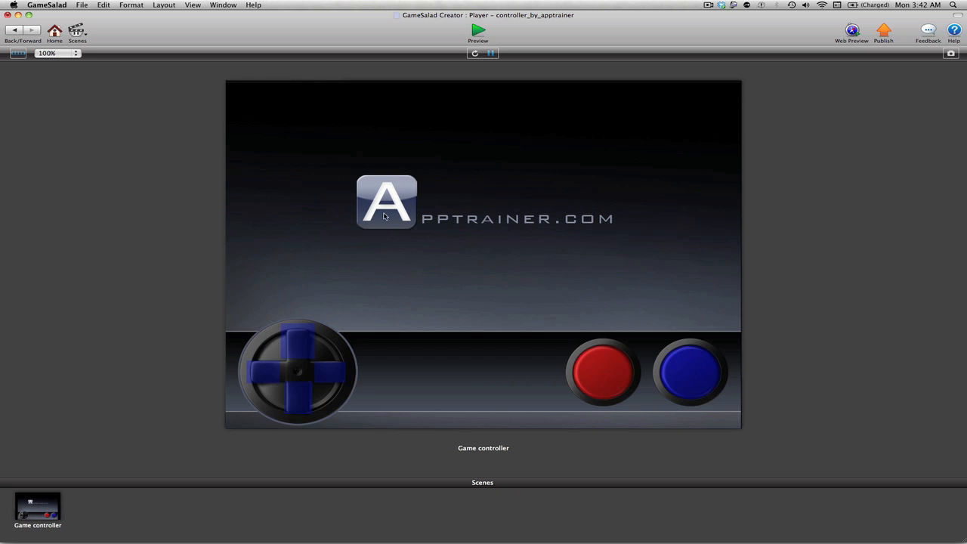
mouse_move(402, 249)
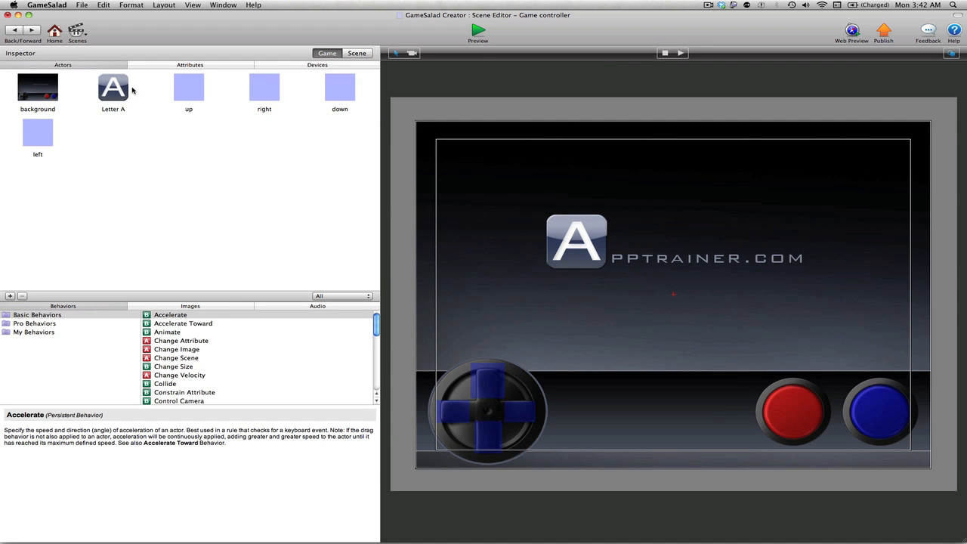
Step: Add a new rule to Letter A with an Attribute condition
double_click(112, 86)
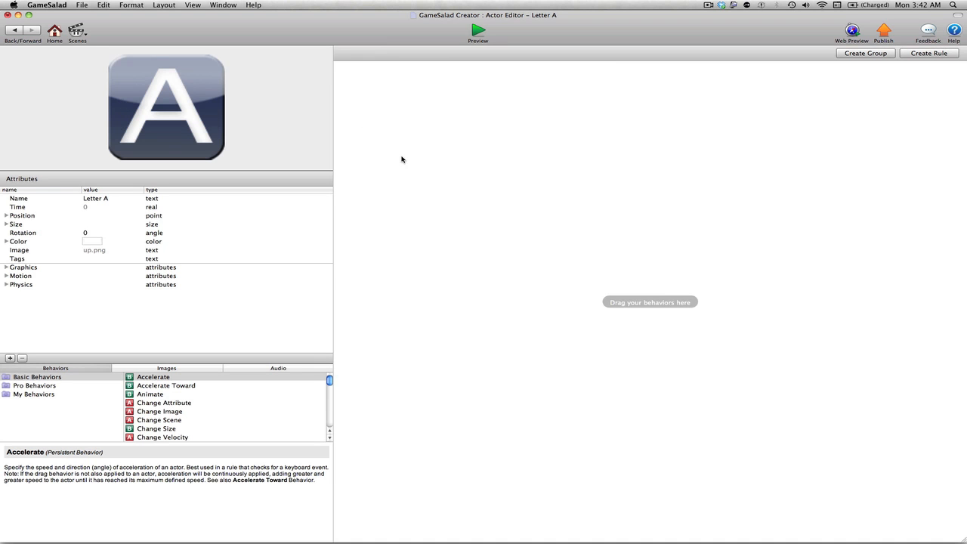
mouse_move(937, 68)
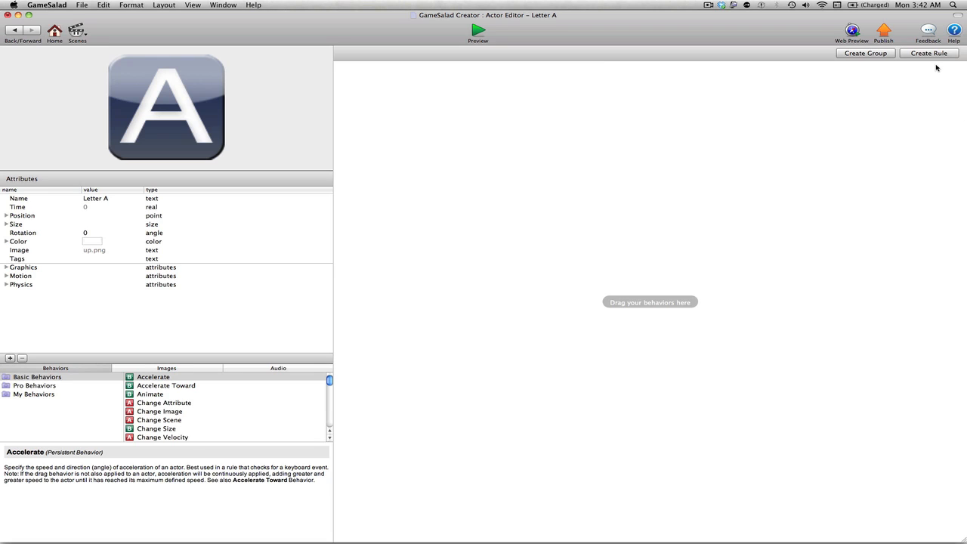
left_click(928, 53)
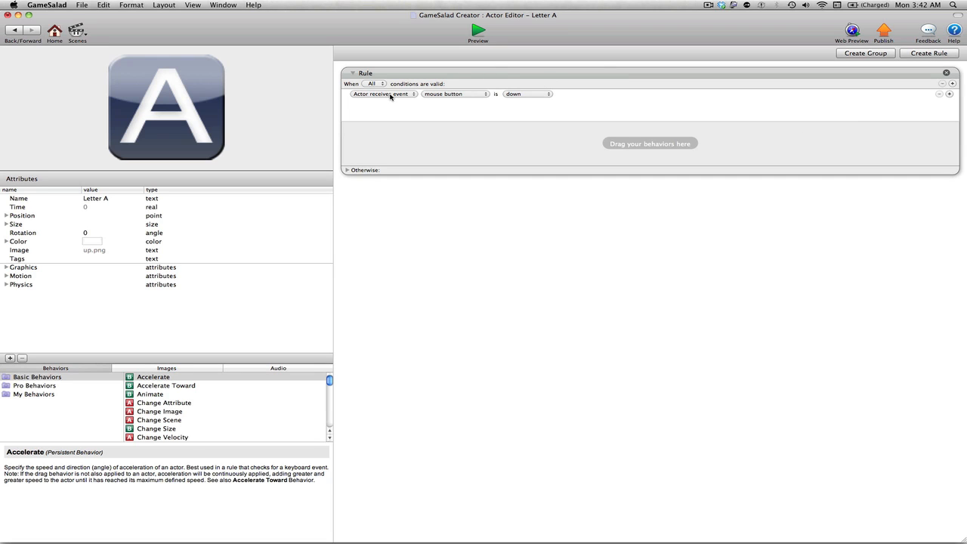
left_click(381, 94)
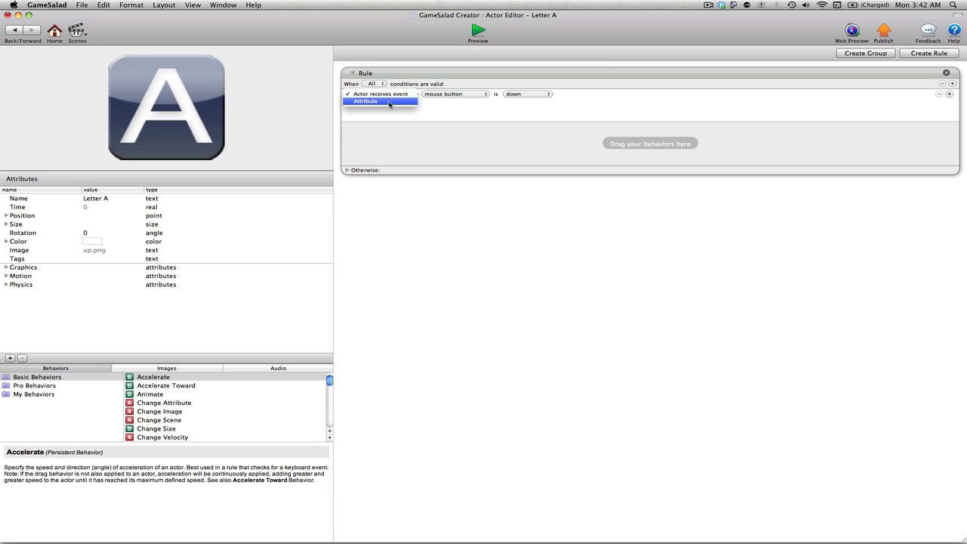
left_click(366, 101)
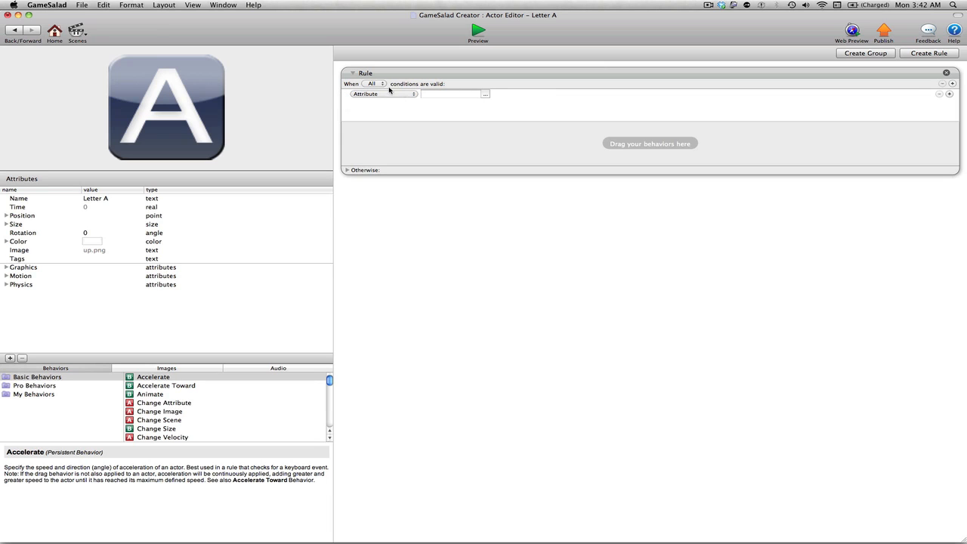
mouse_move(482, 102)
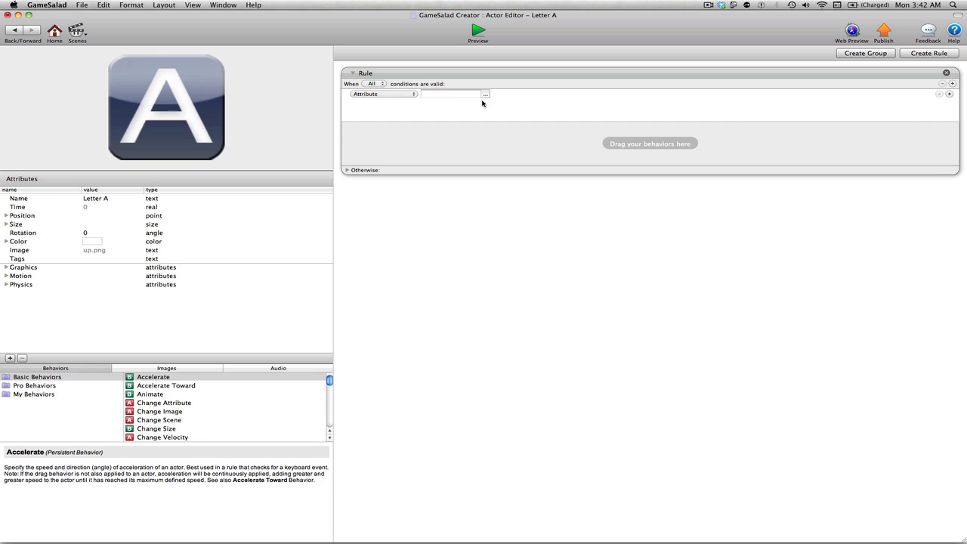
Step: Point the condition at game.controls and check whether it contains up
left_click(485, 93)
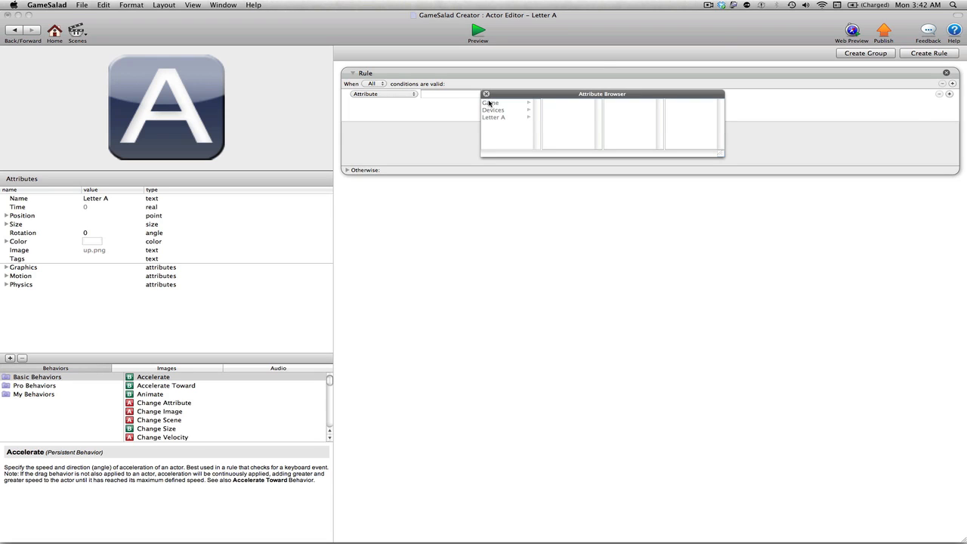
left_click(490, 102)
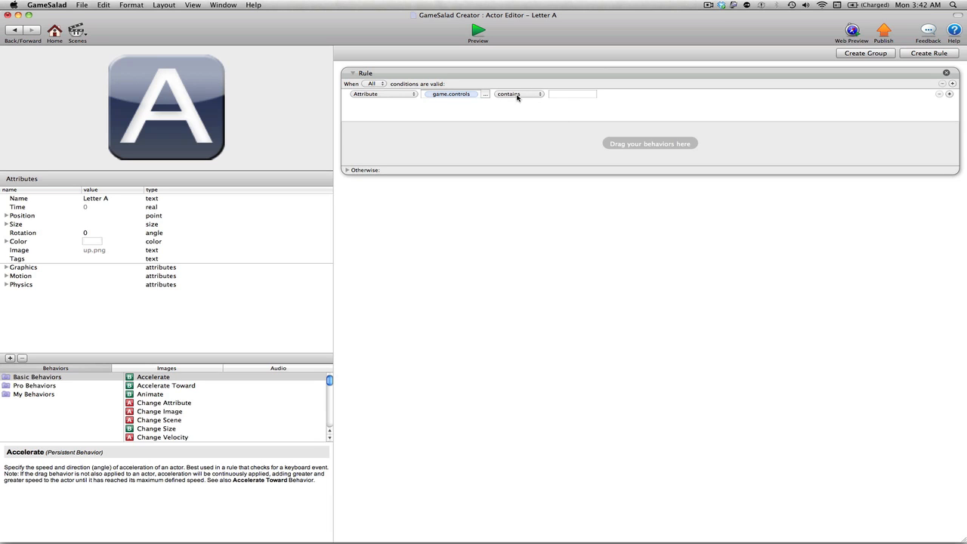
left_click(573, 94)
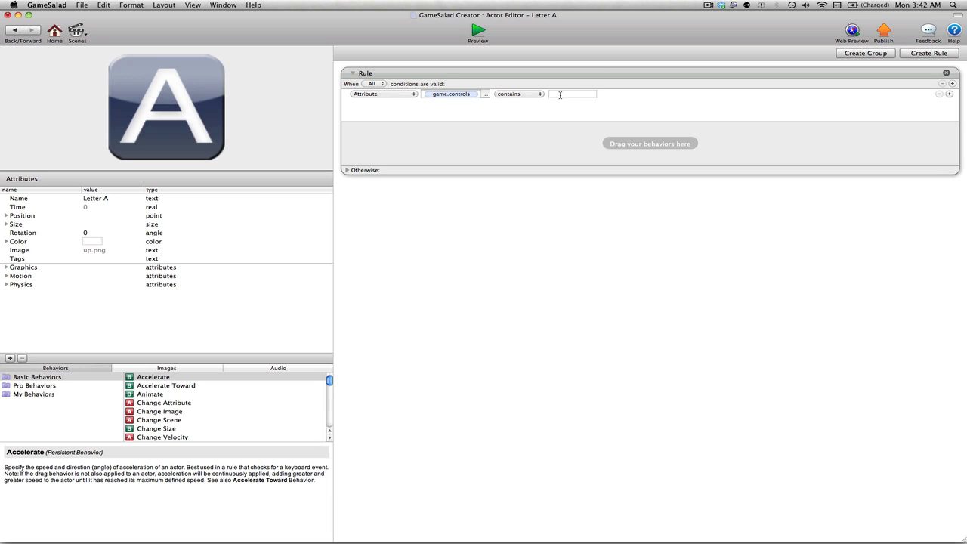
type("up")
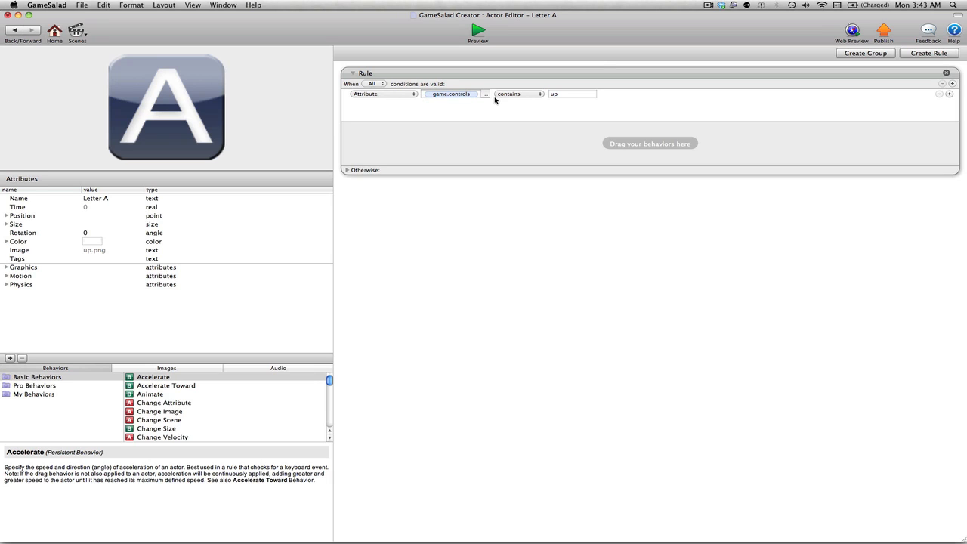
mouse_move(674, 133)
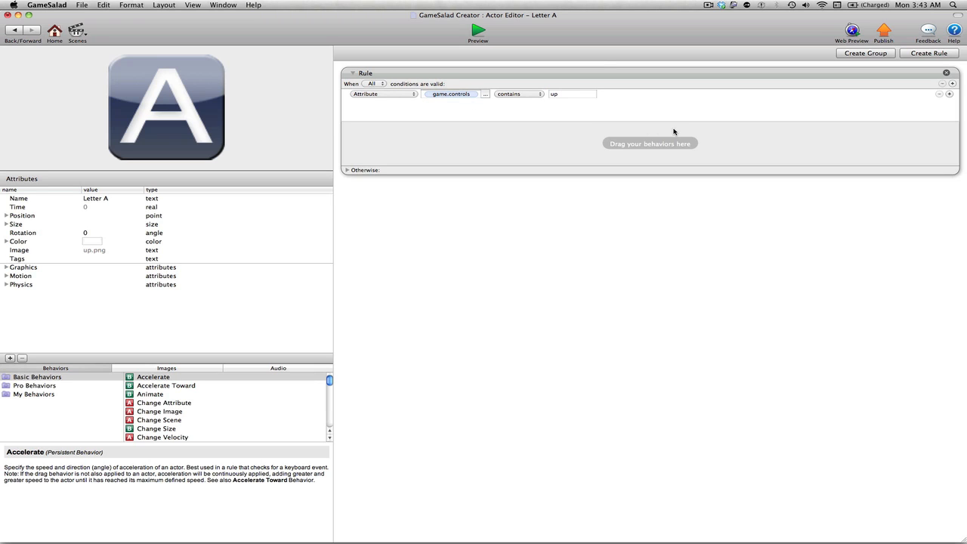
mouse_move(557, 195)
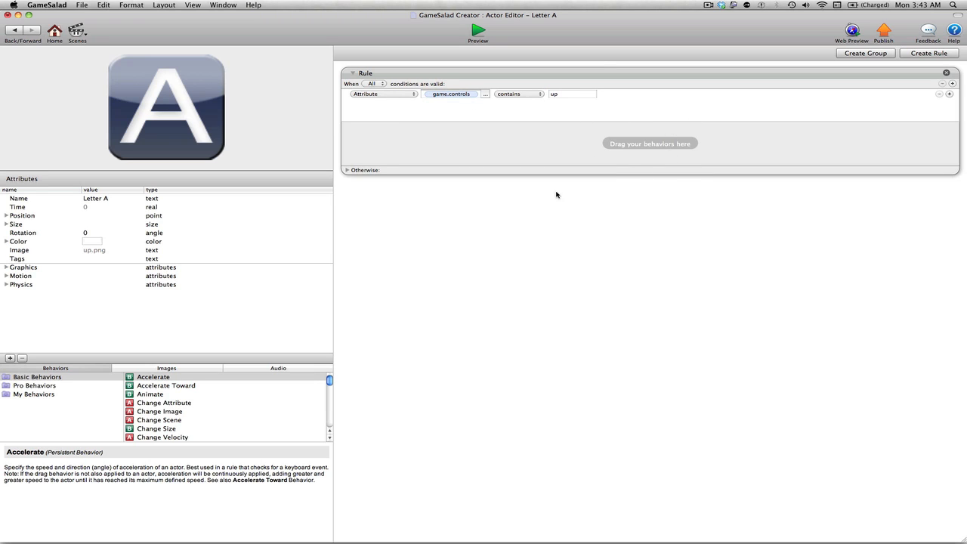
mouse_move(642, 199)
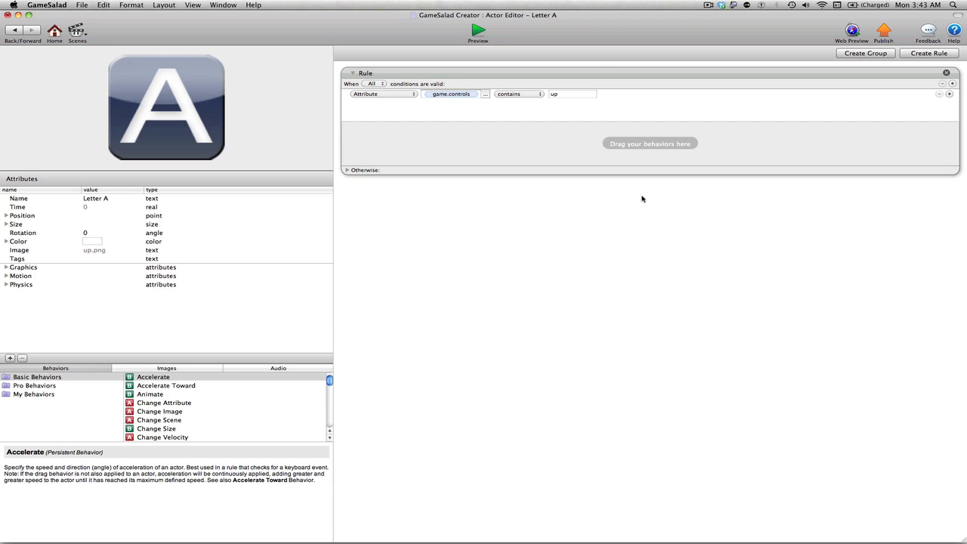
mouse_move(330, 381)
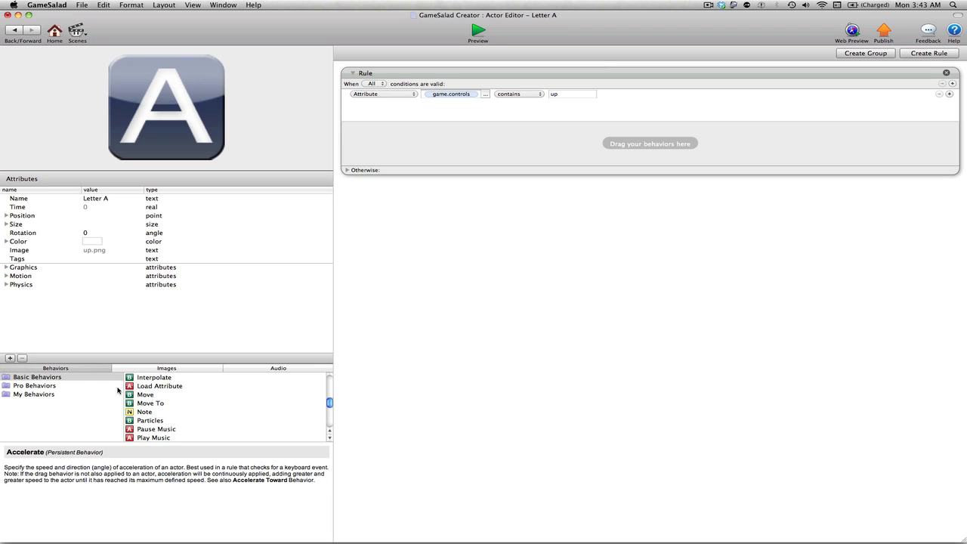
mouse_move(139, 396)
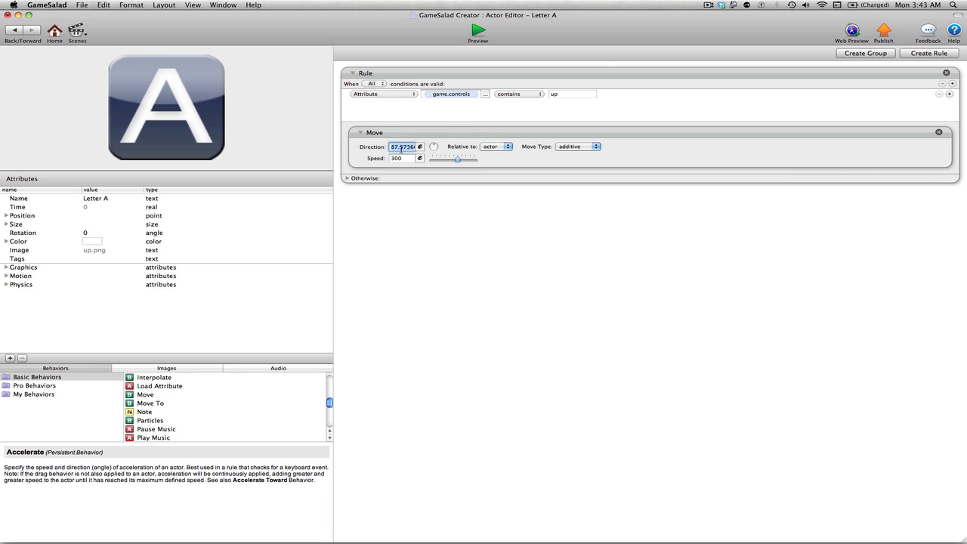
type("90")
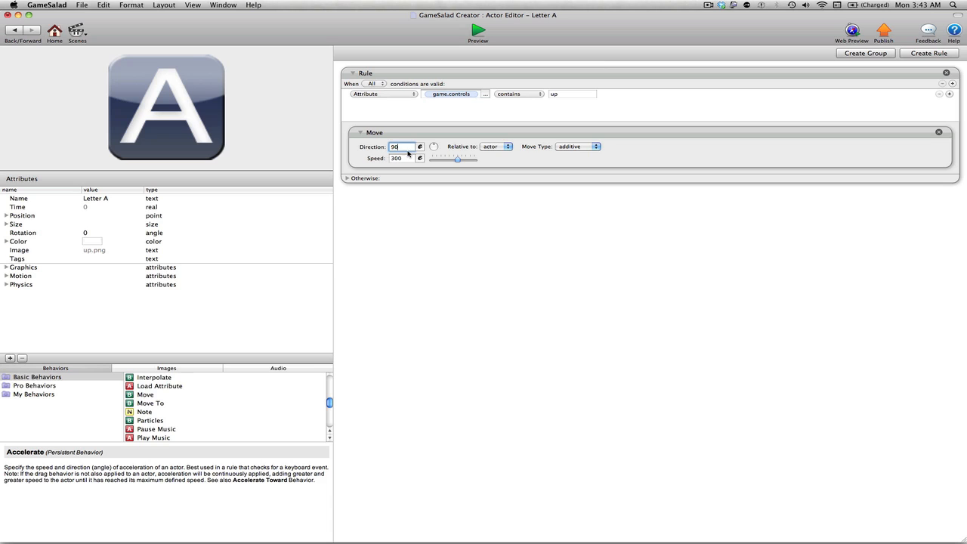
left_click(399, 158)
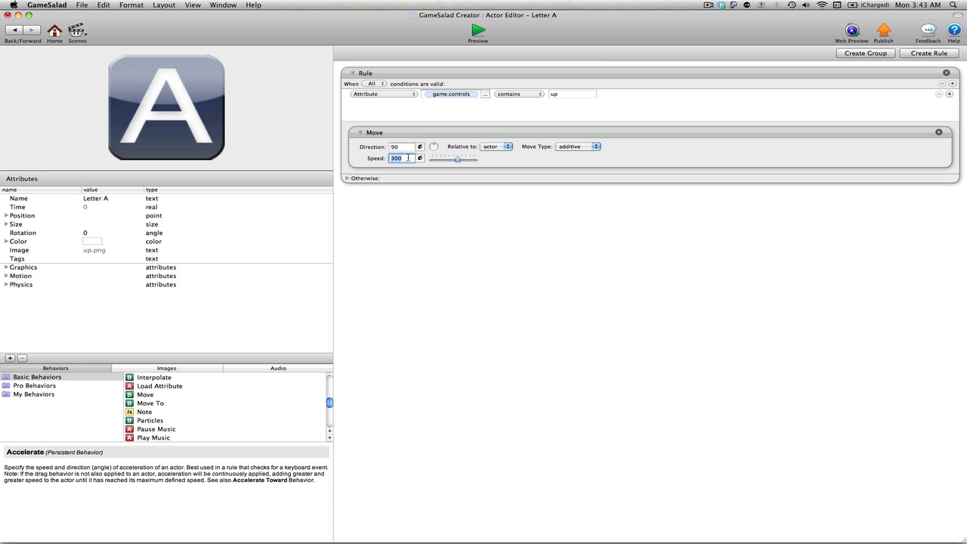
type("150")
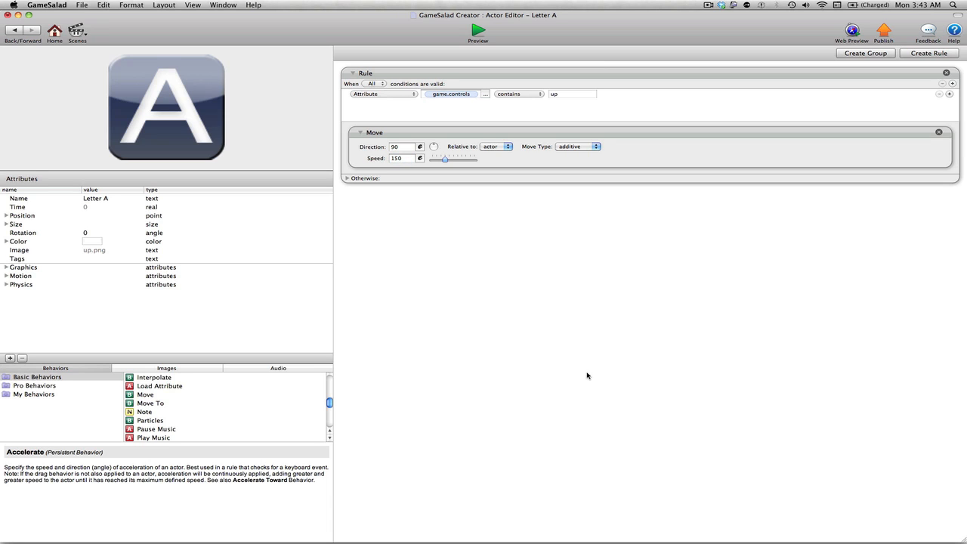
mouse_move(379, 290)
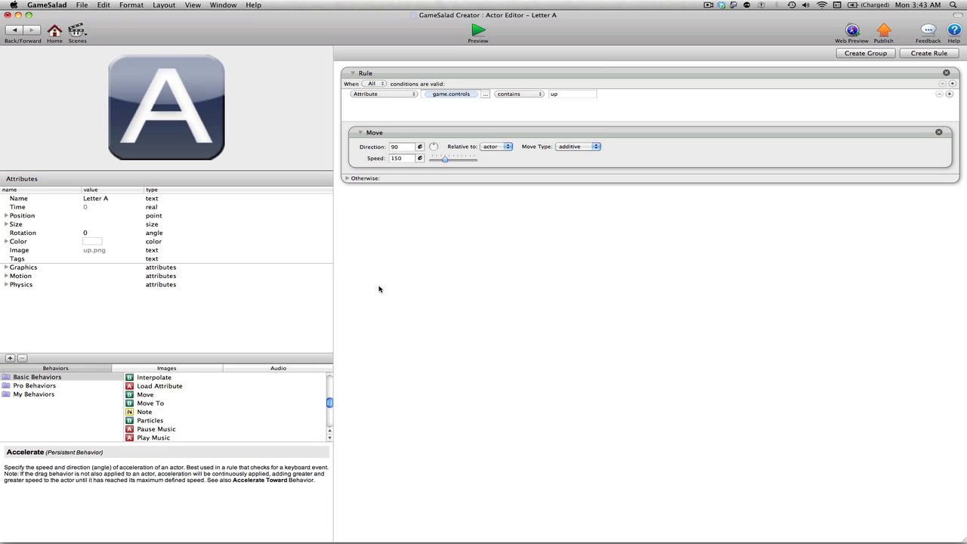
mouse_move(475, 126)
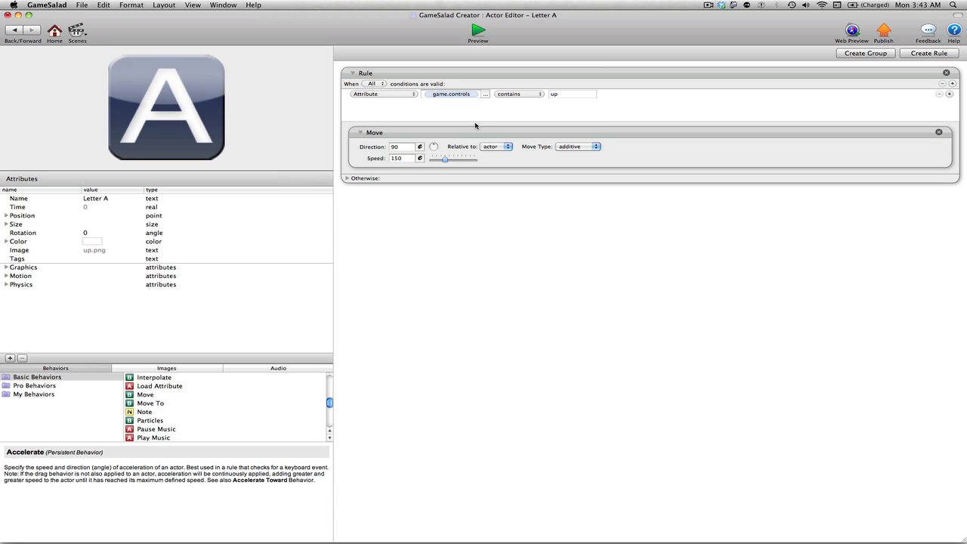
mouse_move(499, 69)
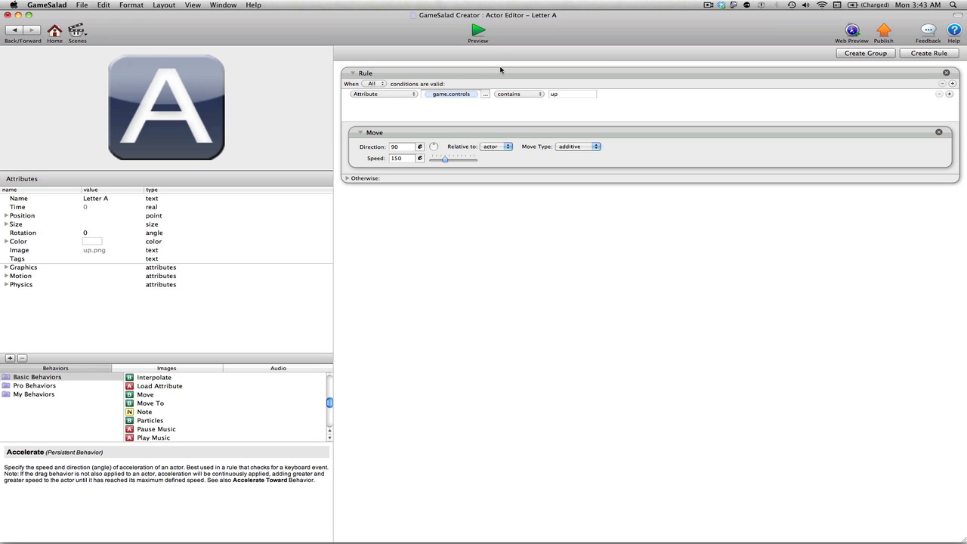
mouse_move(547, 72)
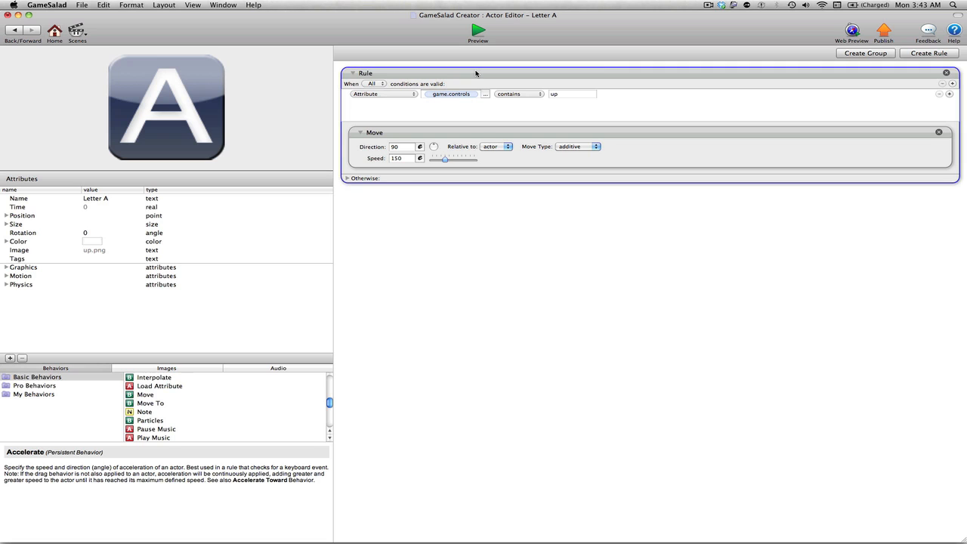
Step: Paste the move rule and change its condition value from up to right
left_click(928, 53)
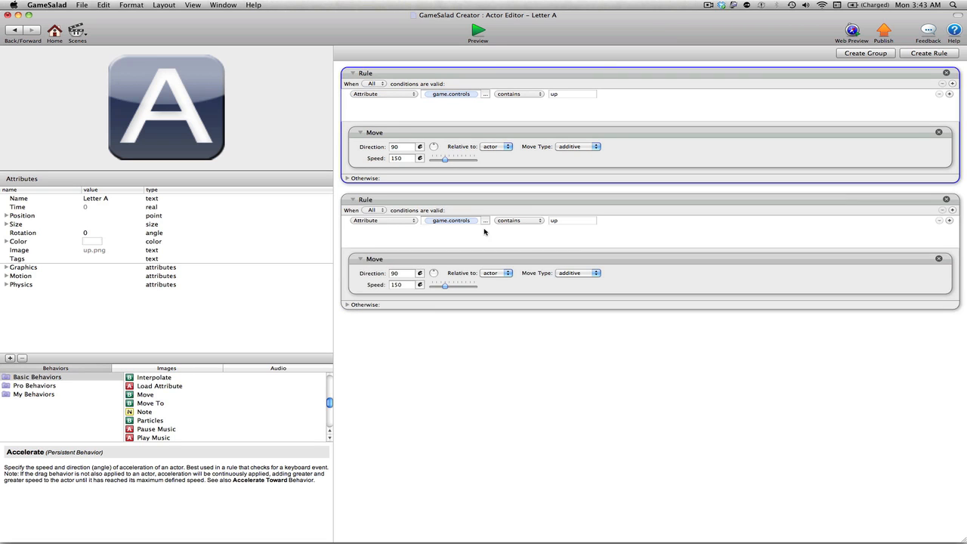
mouse_move(461, 233)
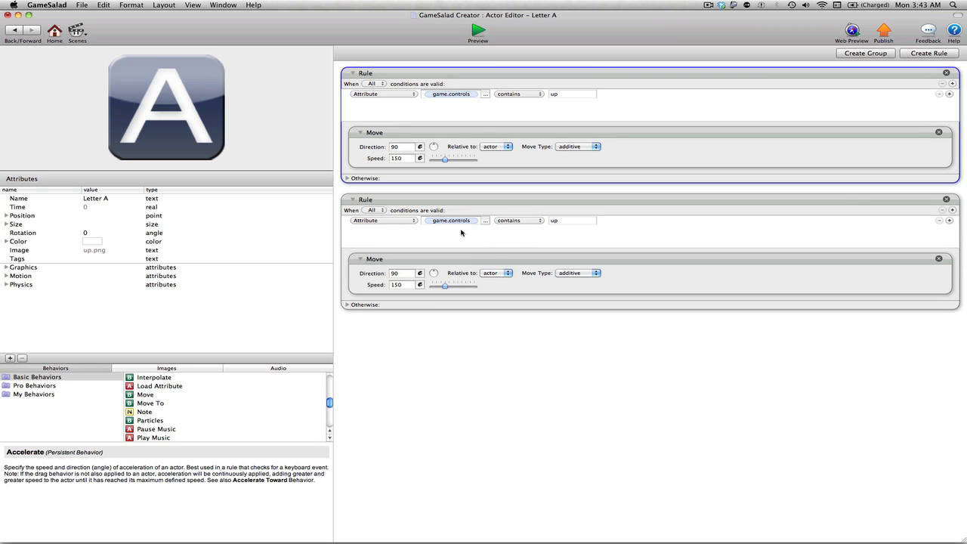
mouse_move(488, 245)
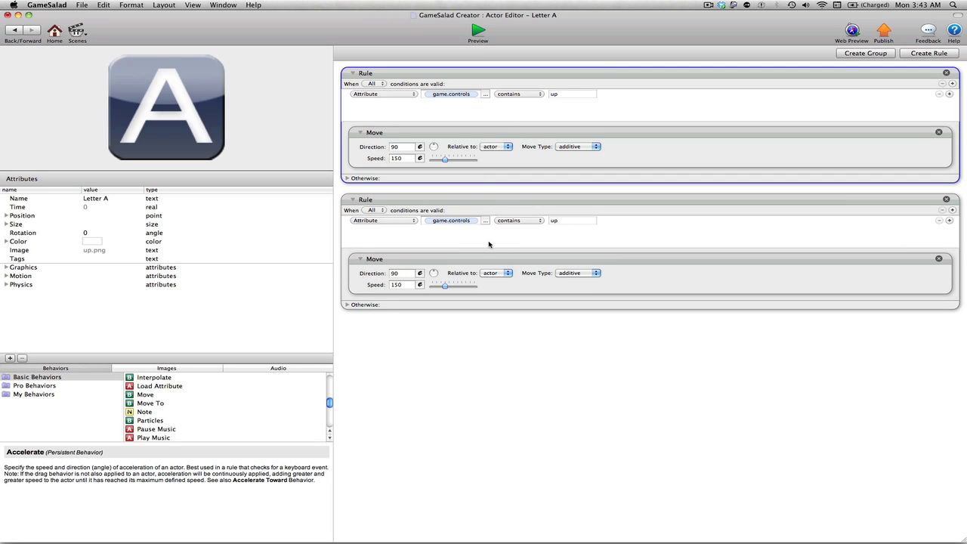
mouse_move(640, 206)
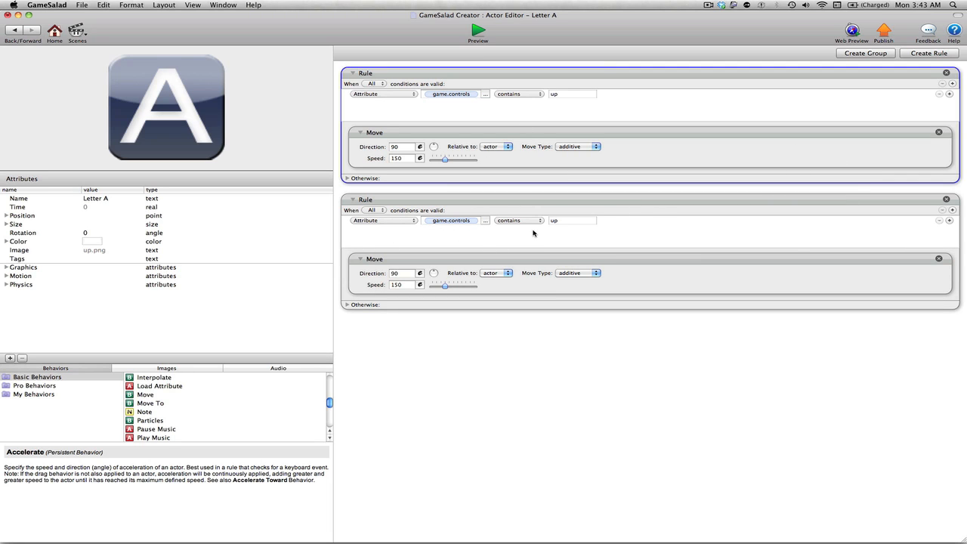
left_click(450, 221)
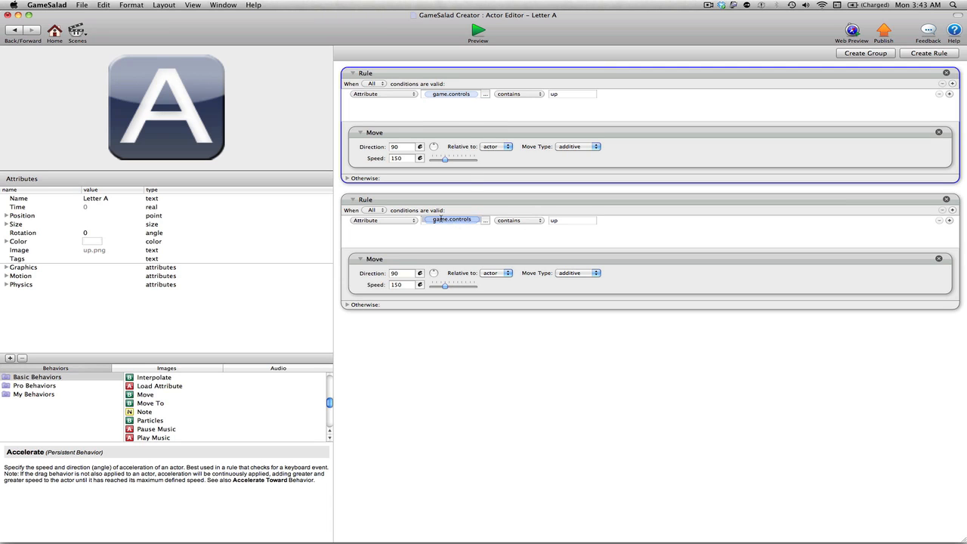
left_click(451, 94)
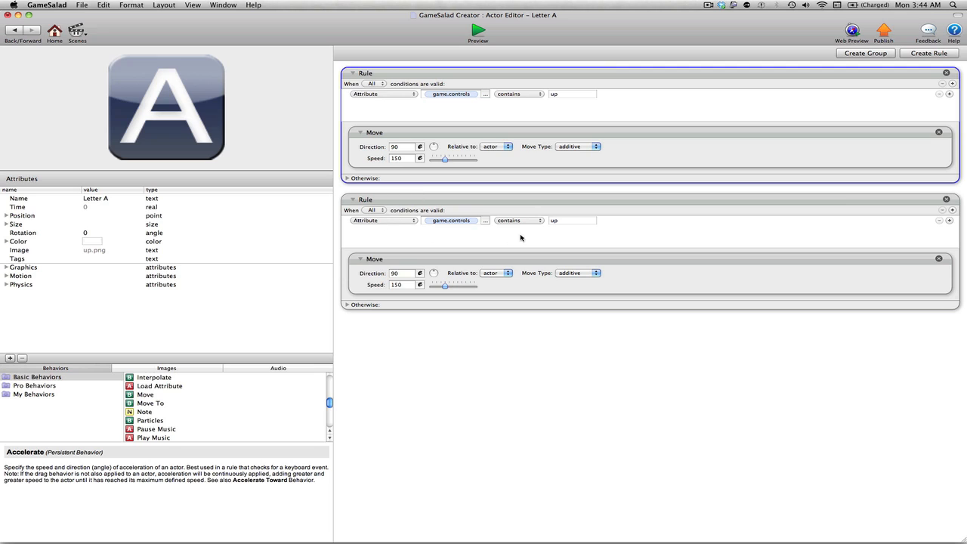
left_click(571, 221)
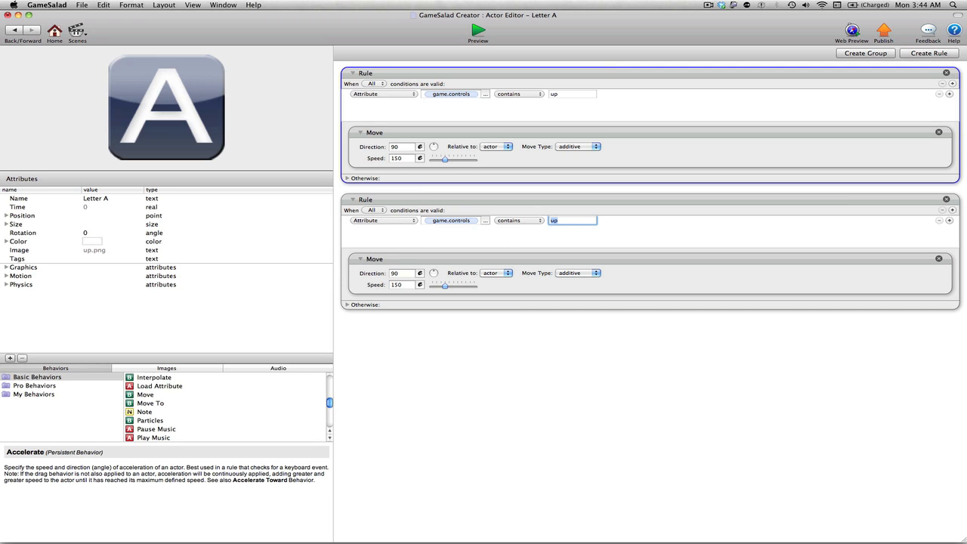
type("right")
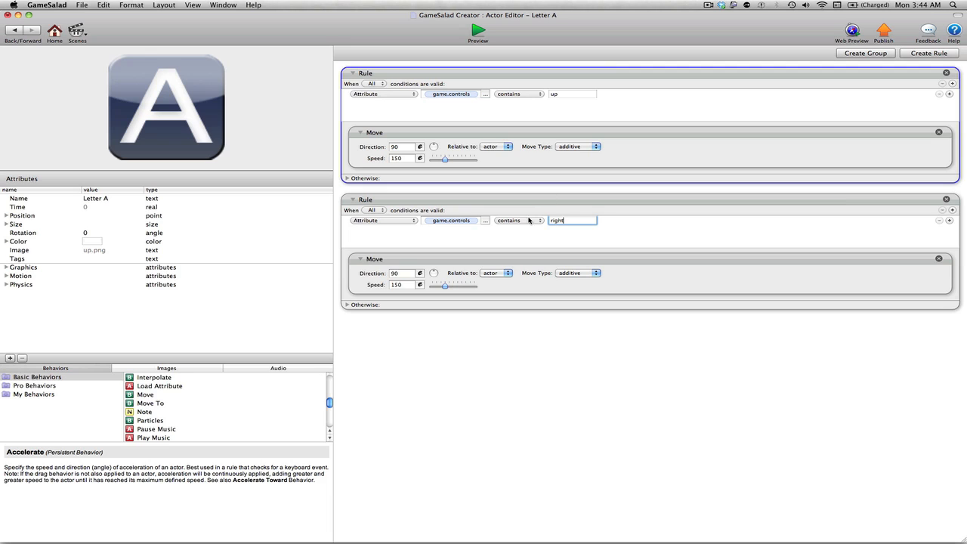
mouse_move(550, 236)
type("0")
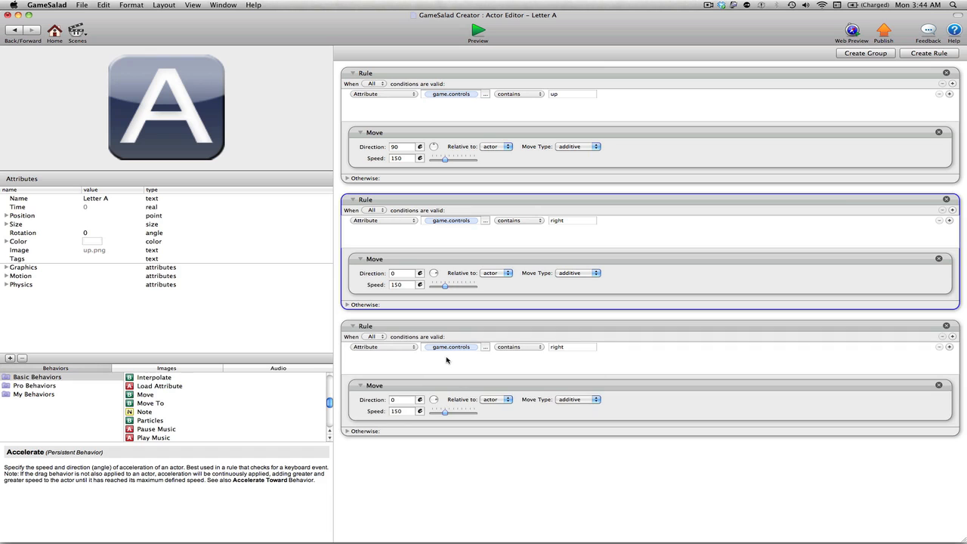
Step: Set the third rule to check for down and move at direction 270
left_click(450, 346)
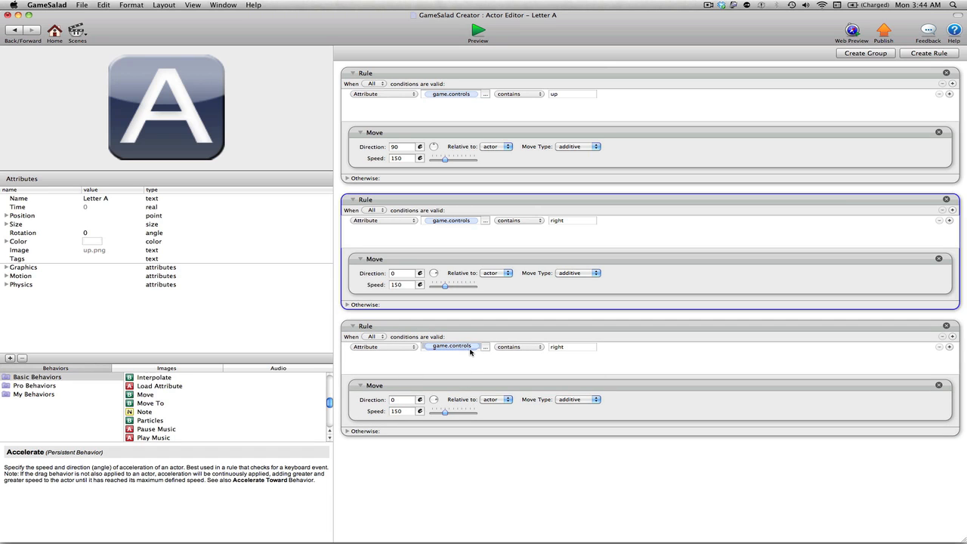
left_click(571, 346)
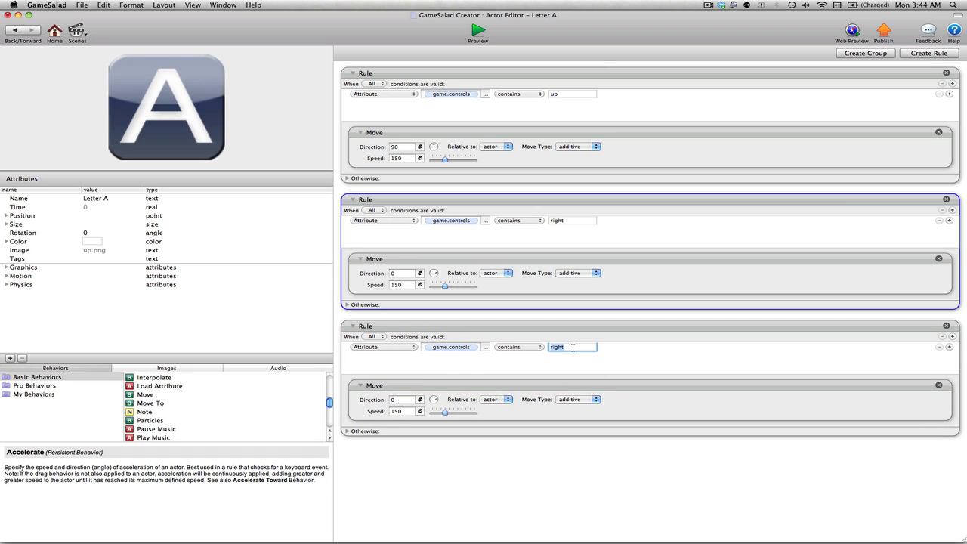
type("down")
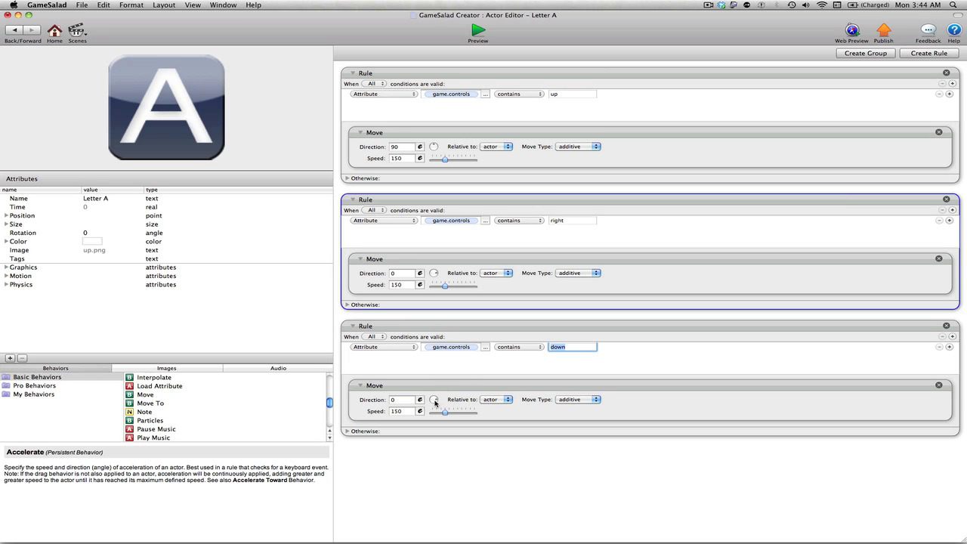
type("270")
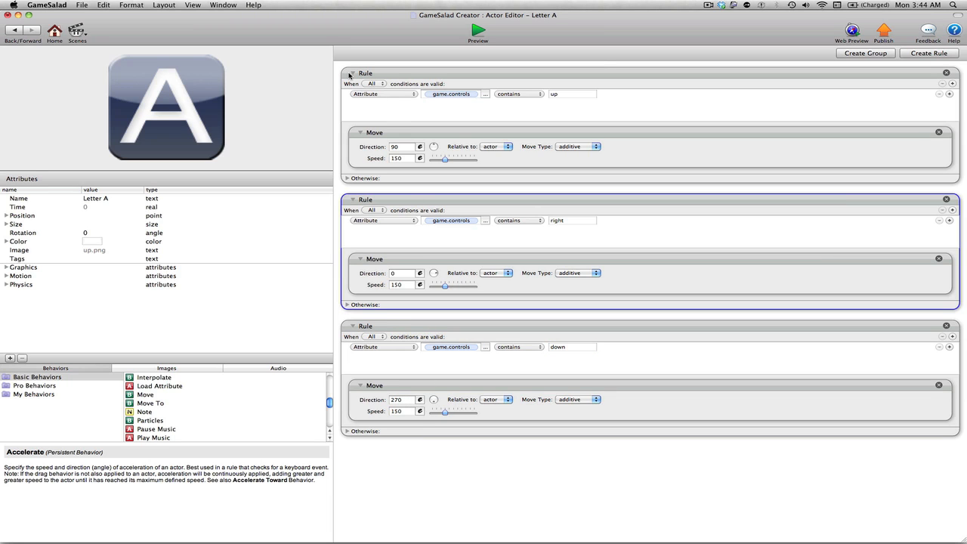
Step: Add a fourth rule checking for left and moving at direction 180
left_click(351, 72)
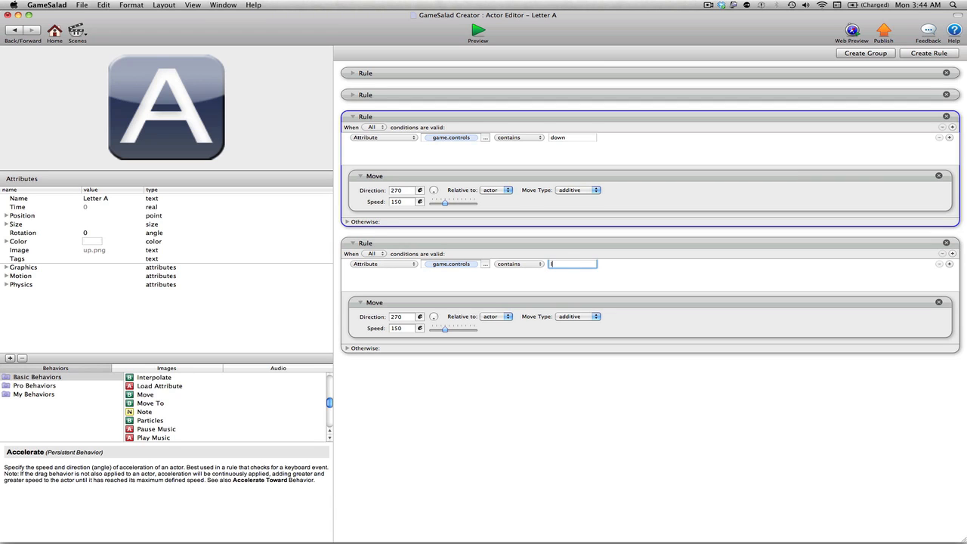
type("left")
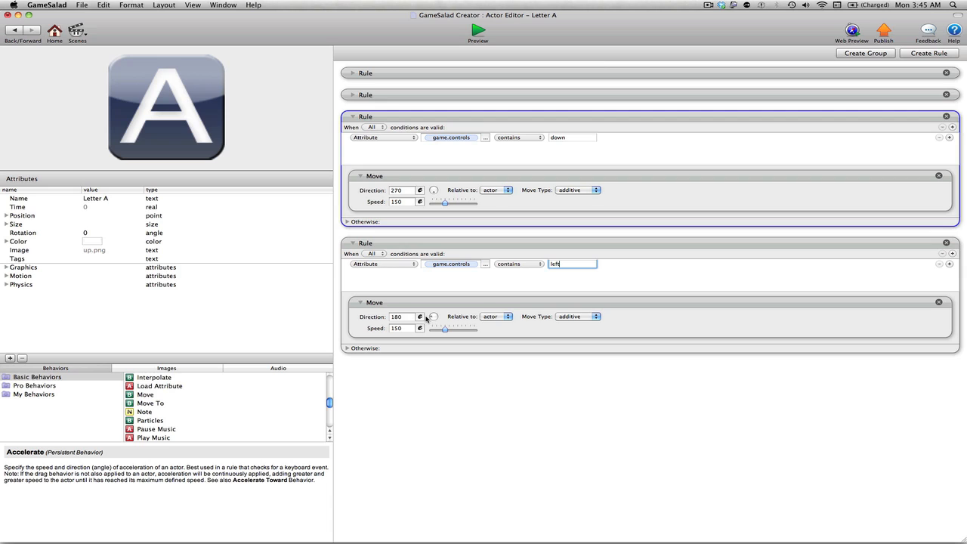
mouse_move(491, 411)
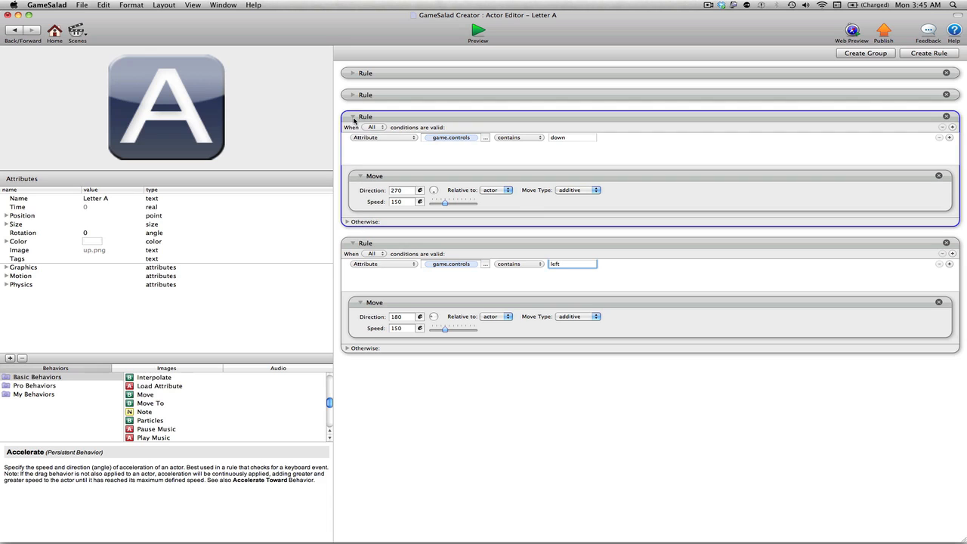
Step: Collapse the rules and rename the first and third to Up and Down
left_click(352, 117)
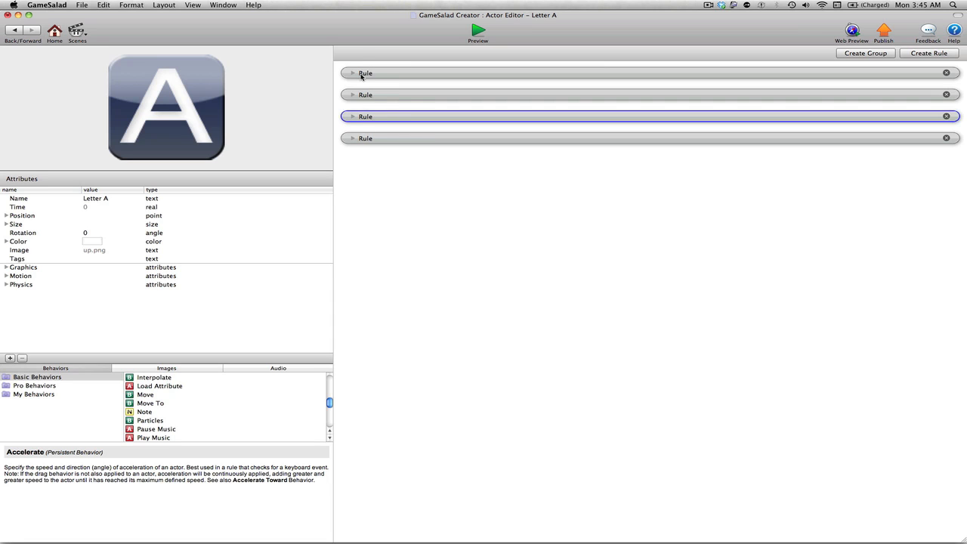
left_click(351, 73)
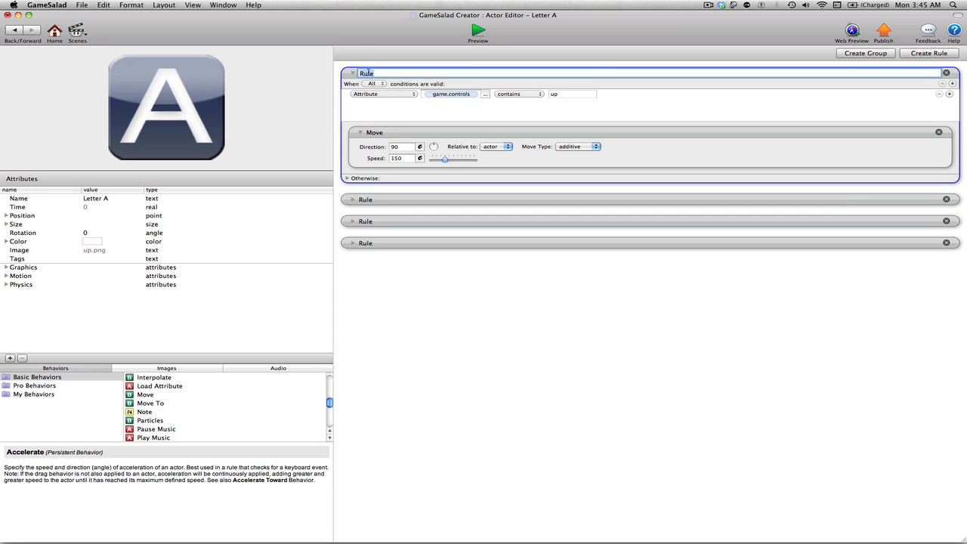
type("Up")
left_click(650, 199)
type("right")
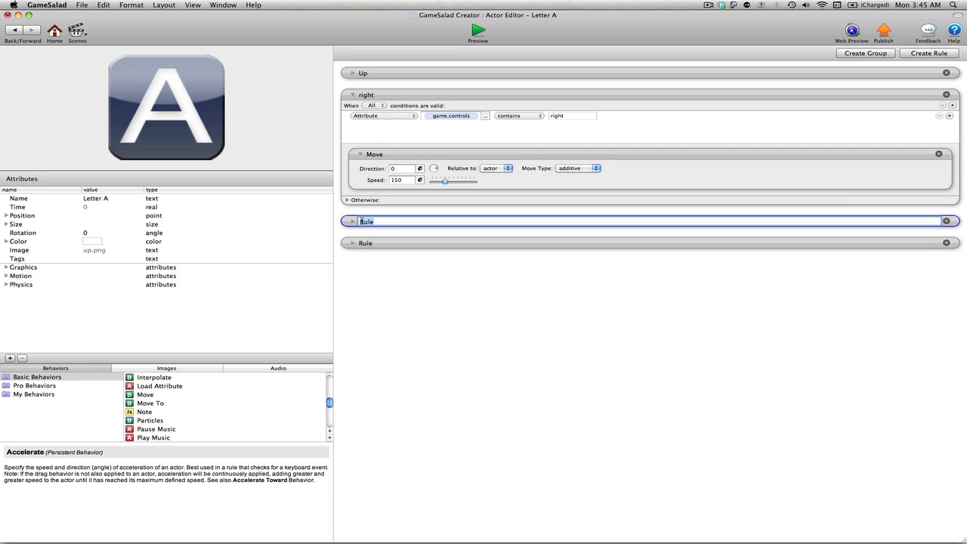
type("Down")
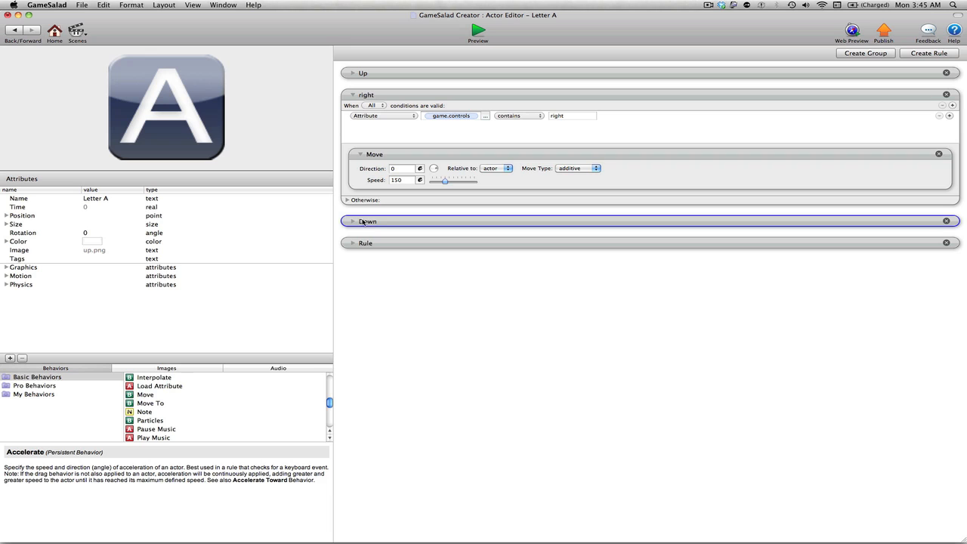
Step: Rename the fourth rule Left and collapse the right rule
left_click(366, 242)
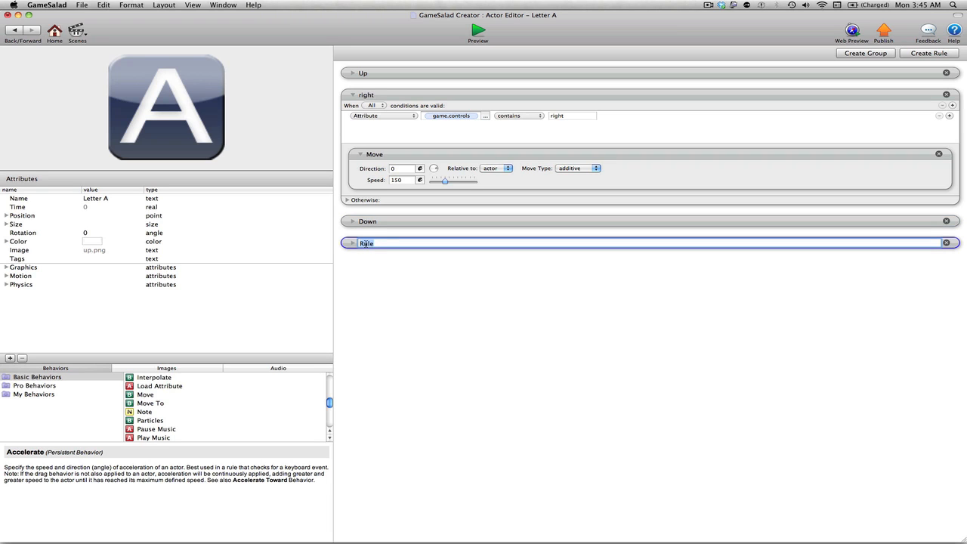
type("Left")
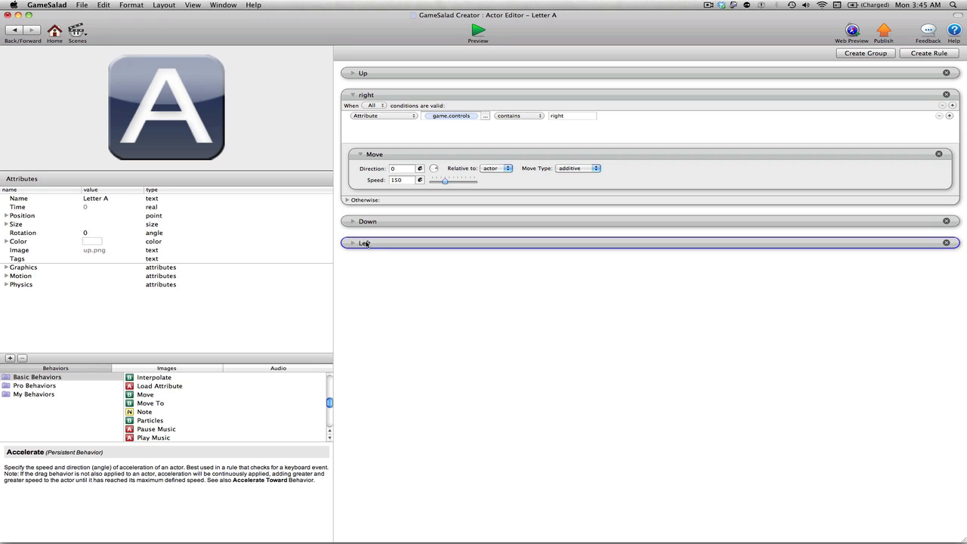
left_click(353, 94)
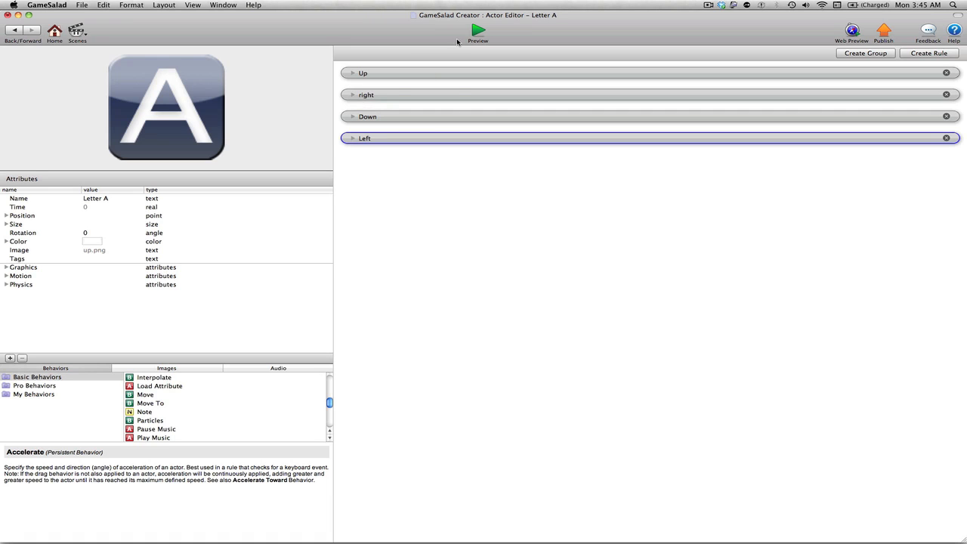
mouse_move(474, 355)
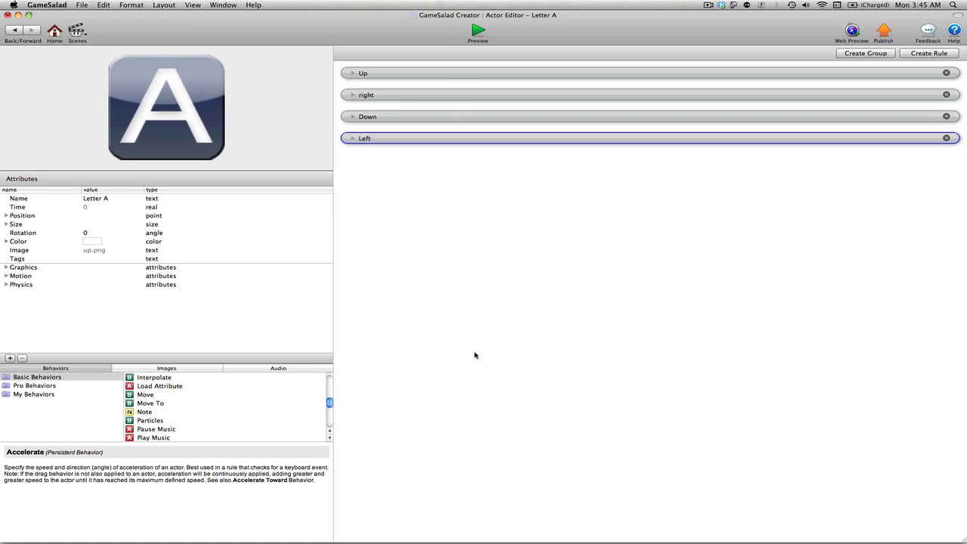
mouse_move(485, 42)
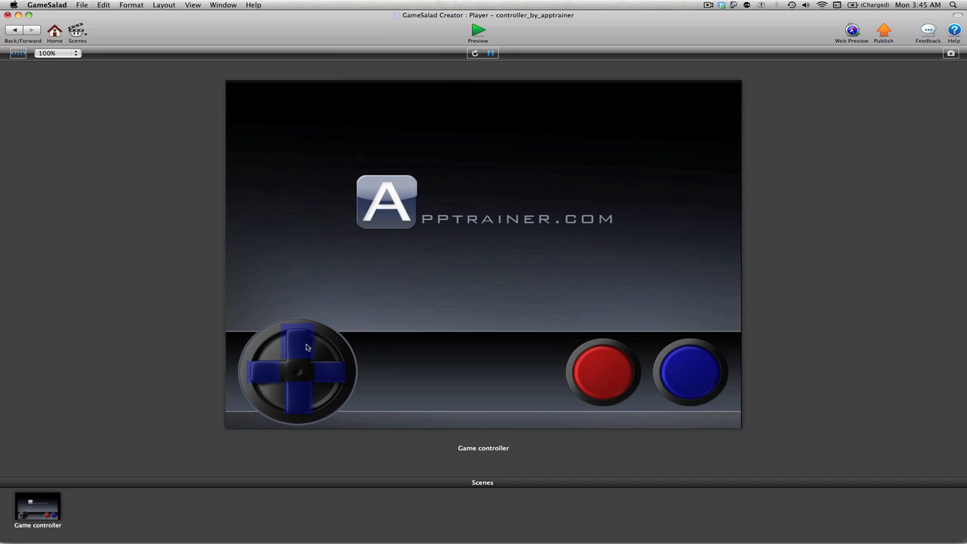
mouse_move(296, 340)
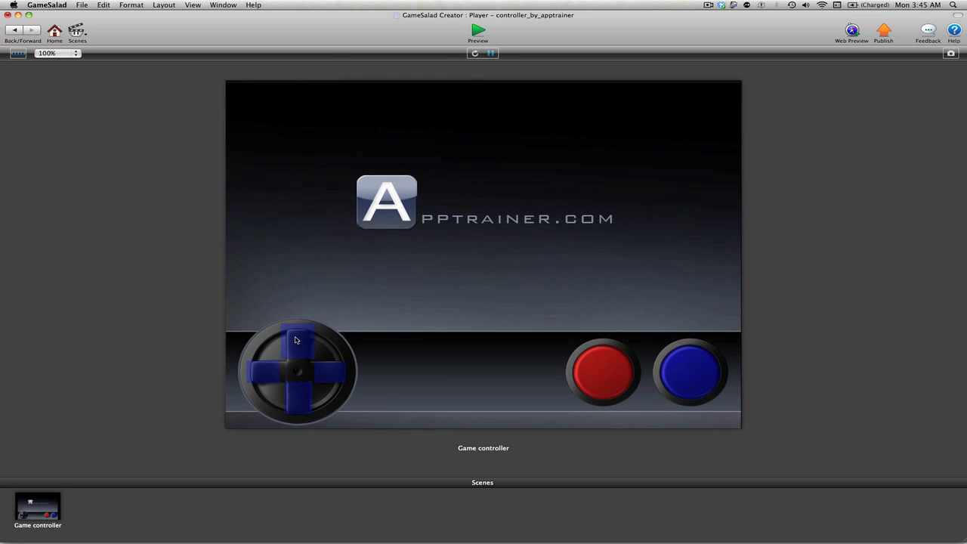